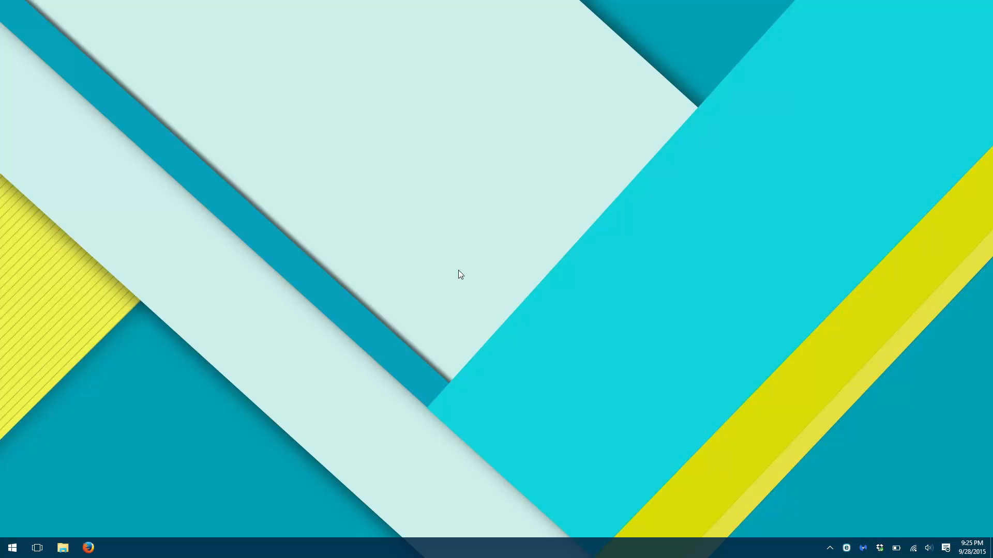
mouse_move(412, 305)
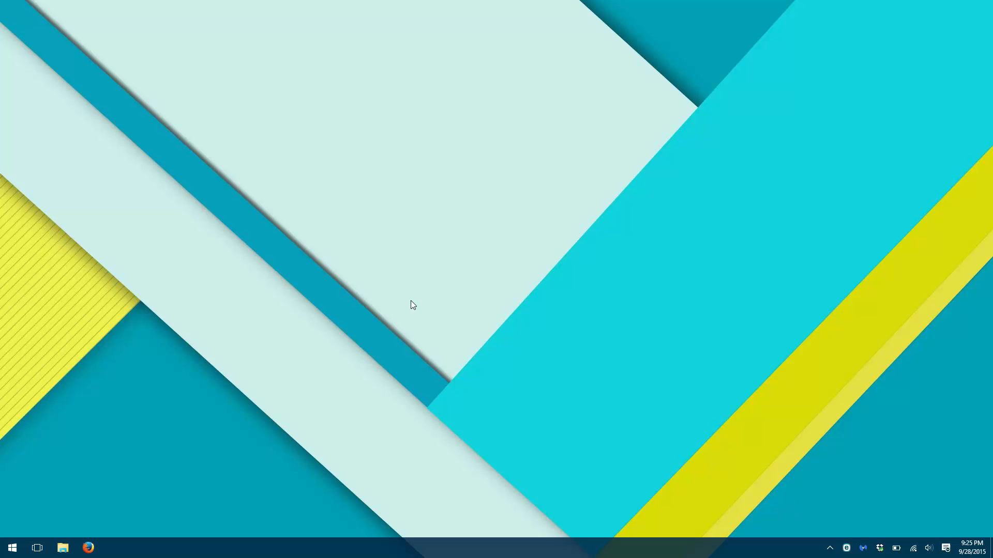
mouse_move(228, 350)
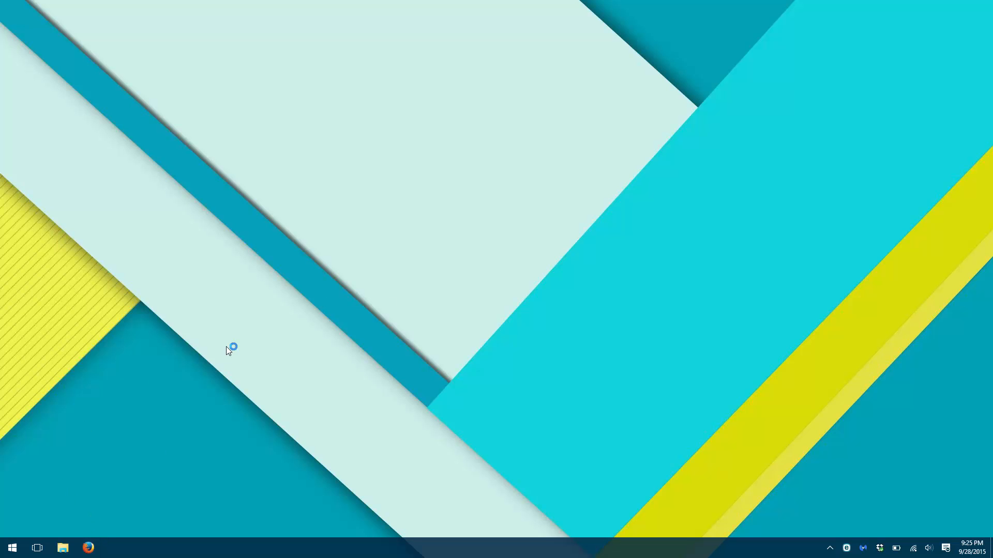
Launch Firefox, load about:config, and accept the 'I'll be careful, I promise!' warning
click(88, 548)
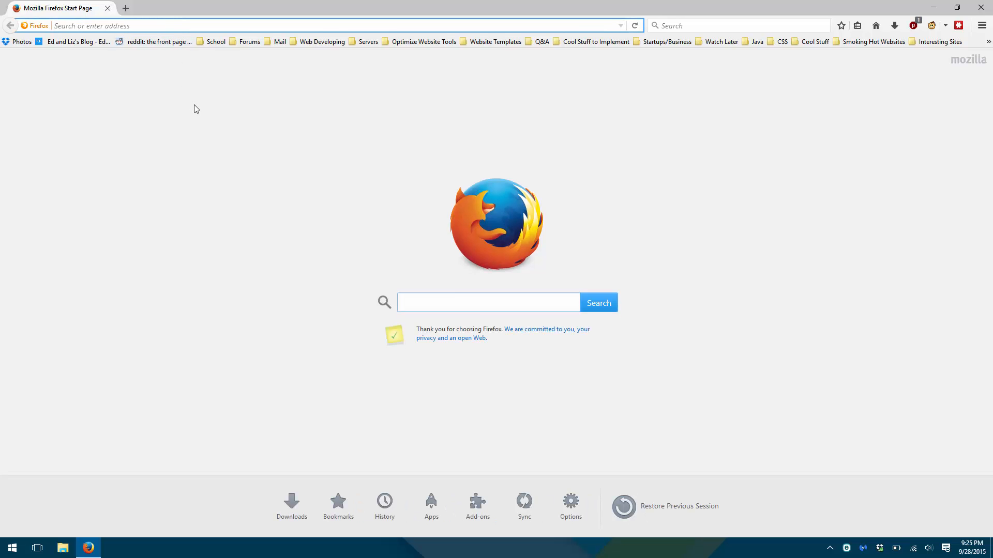
text(about:config)
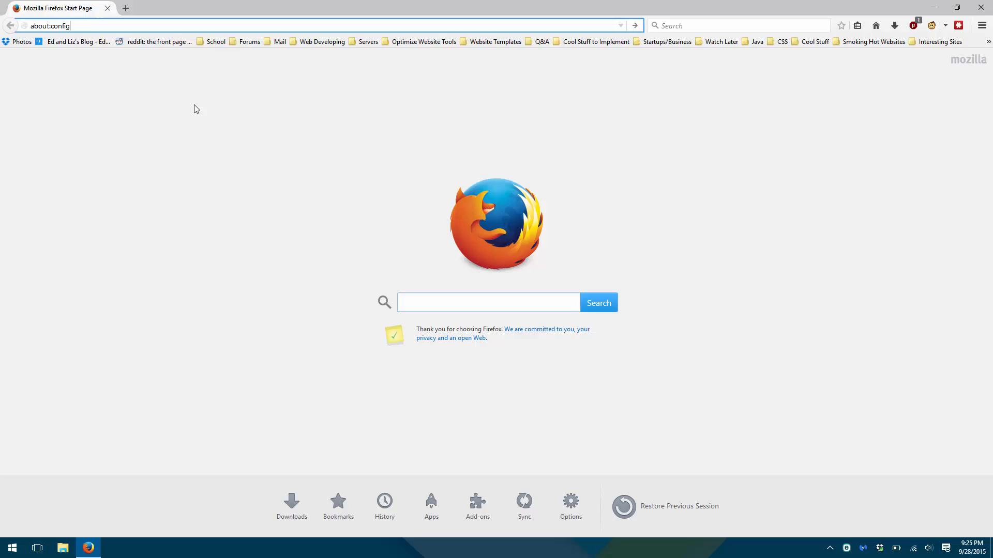
key(Return)
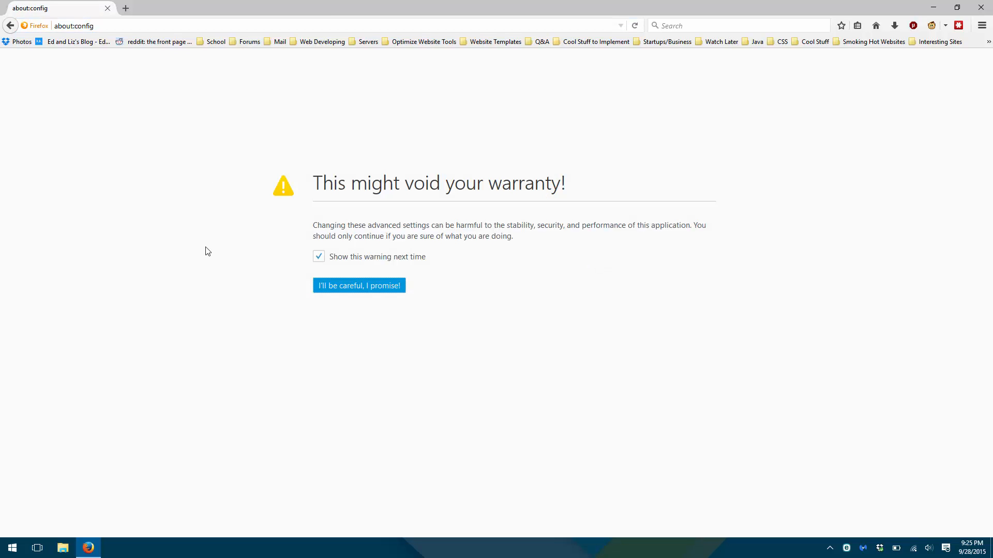
click(358, 285)
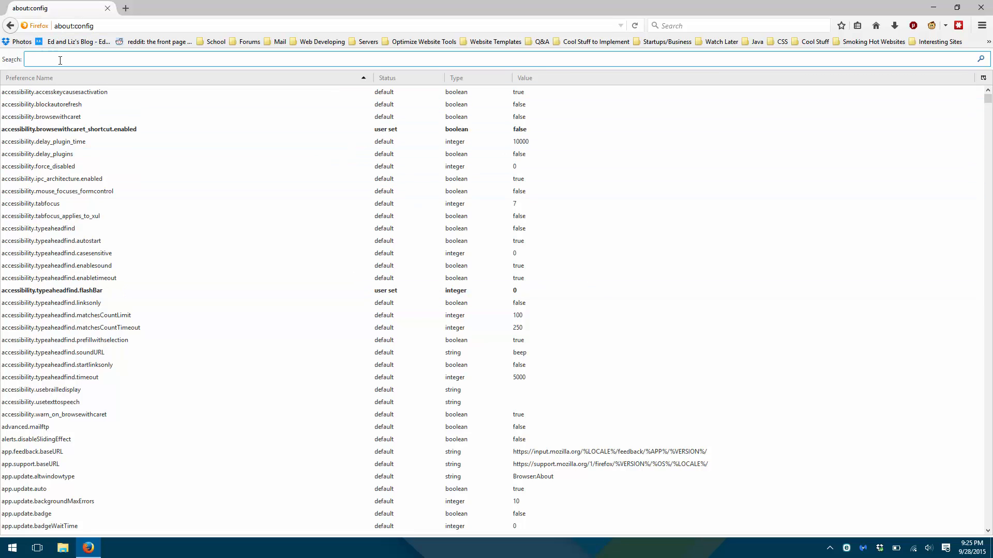
Filter about:config preferences by entering network.http.pipelining in the search box
text(network.http.pipel)
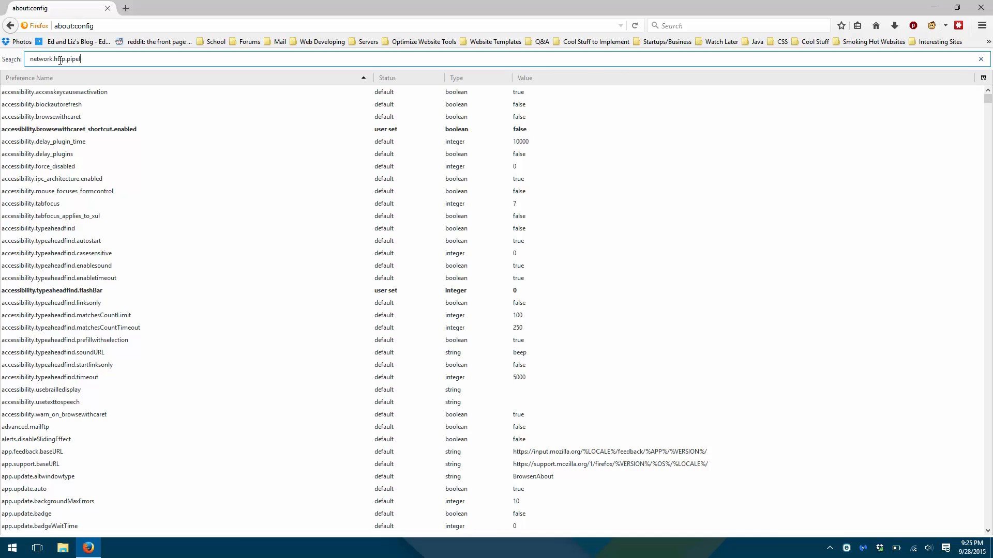
text(ining)
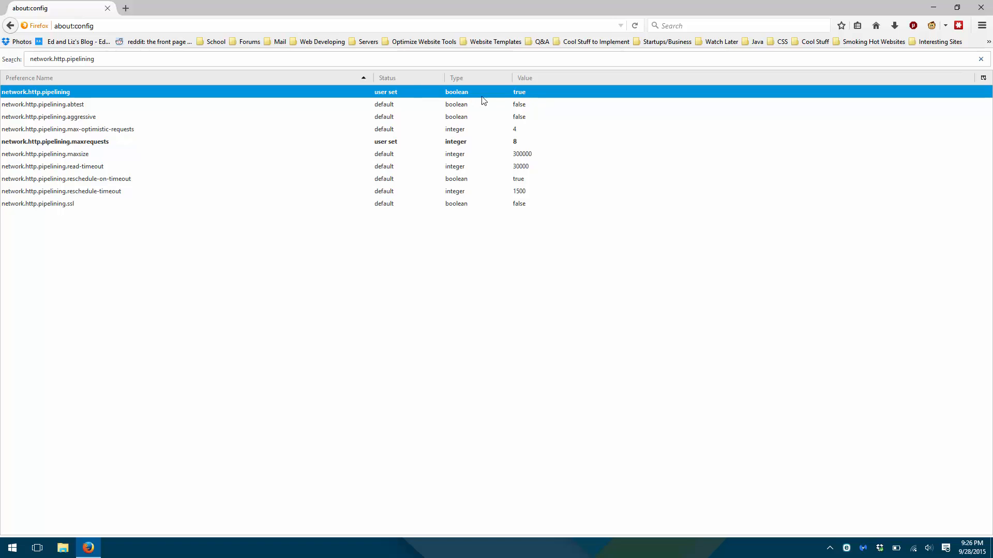
mouse_move(523, 99)
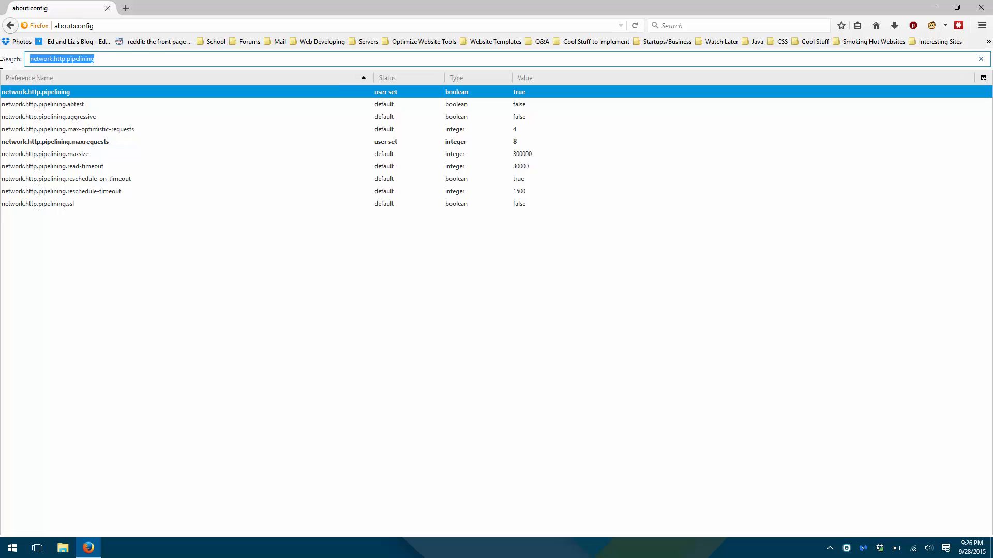
mouse_move(144, 275)
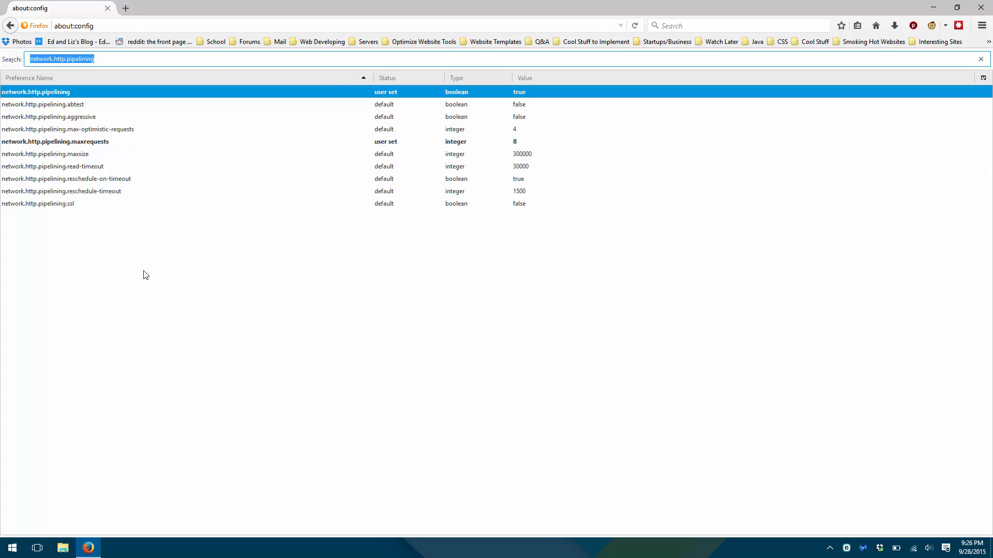
Clear the filter and create a new Integer preference, starting to name it content.notify.interval
click(980, 59)
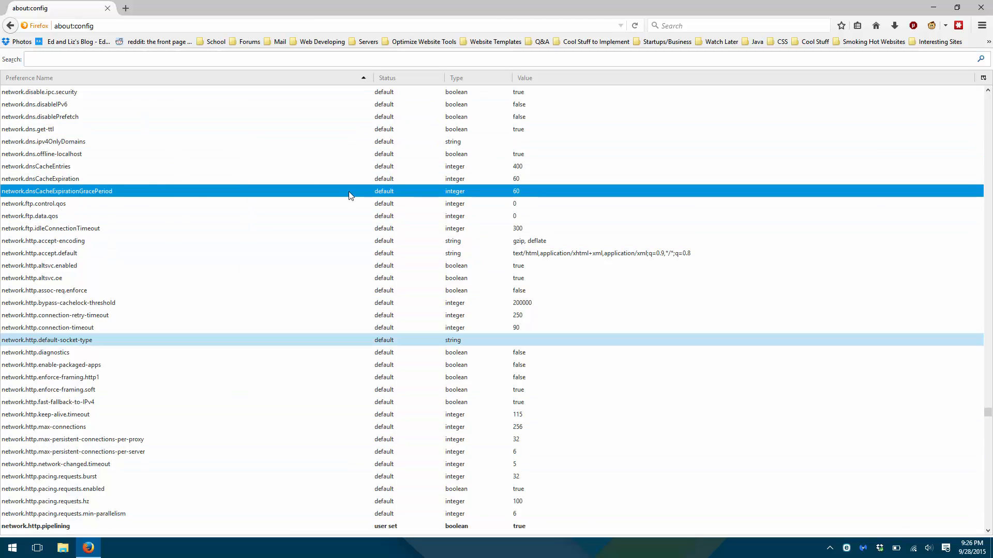
right_click(29, 216)
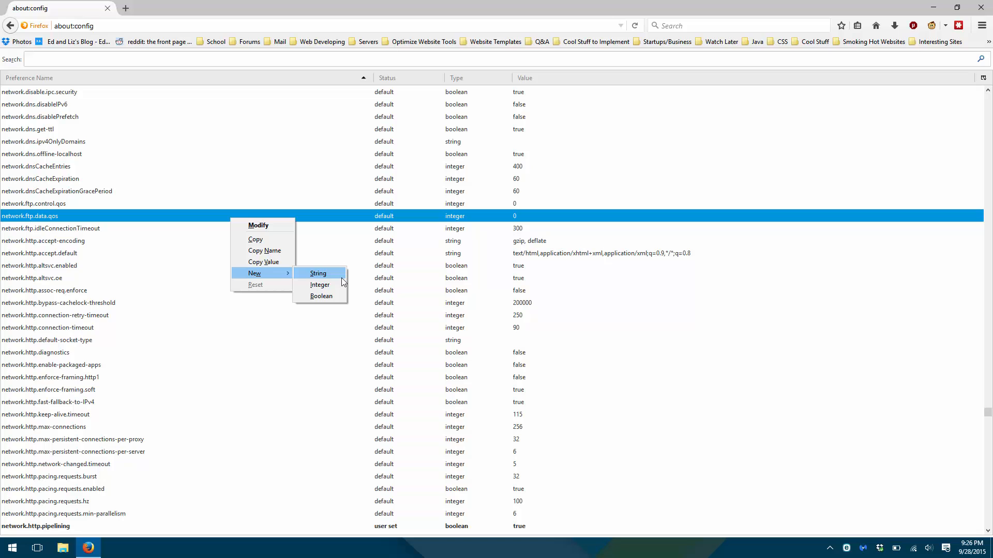
mouse_move(320, 284)
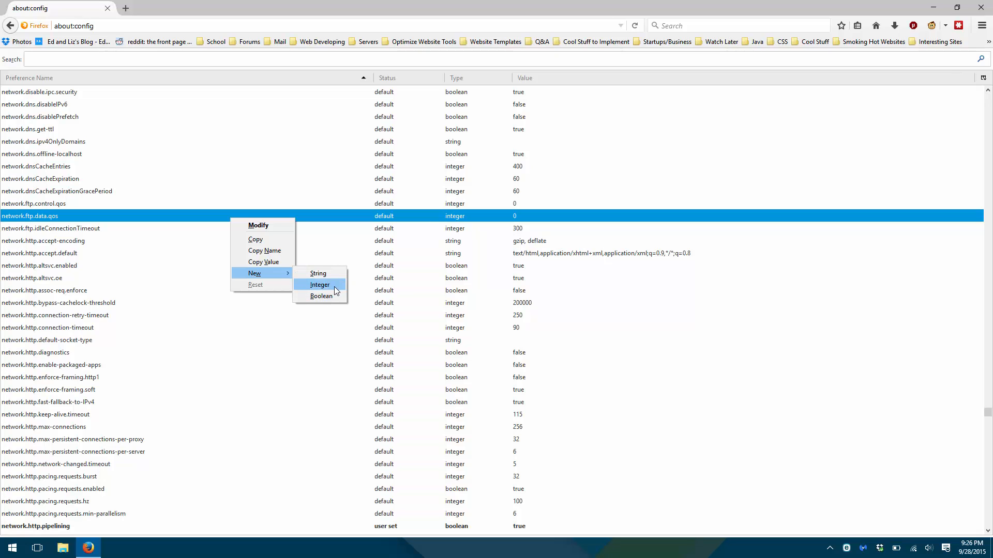
click(320, 284)
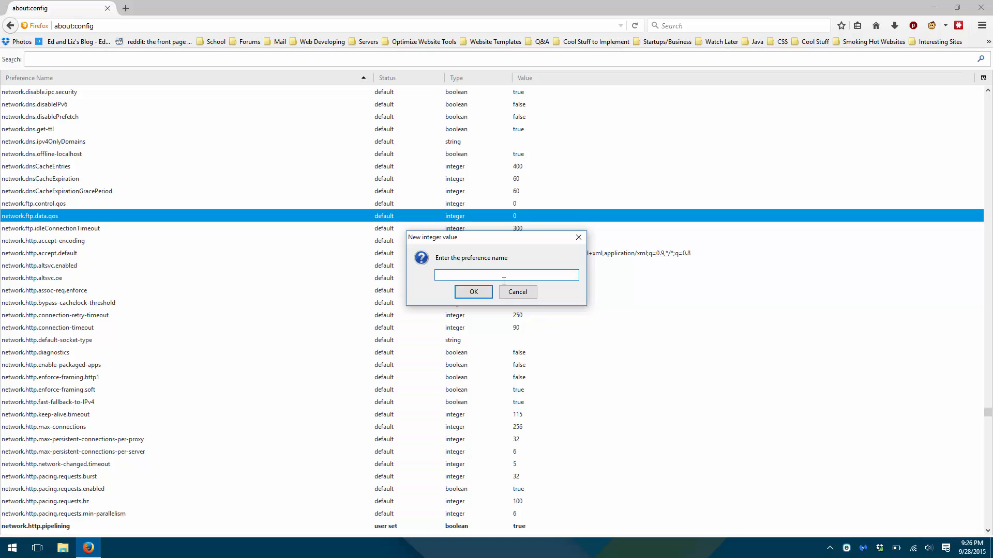
click(517, 292)
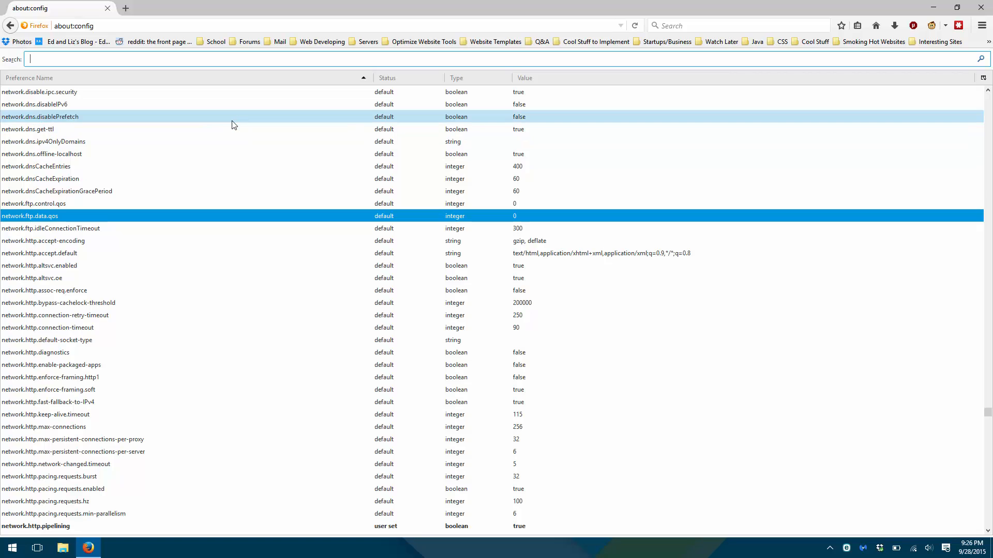
text(content.notify.interval)
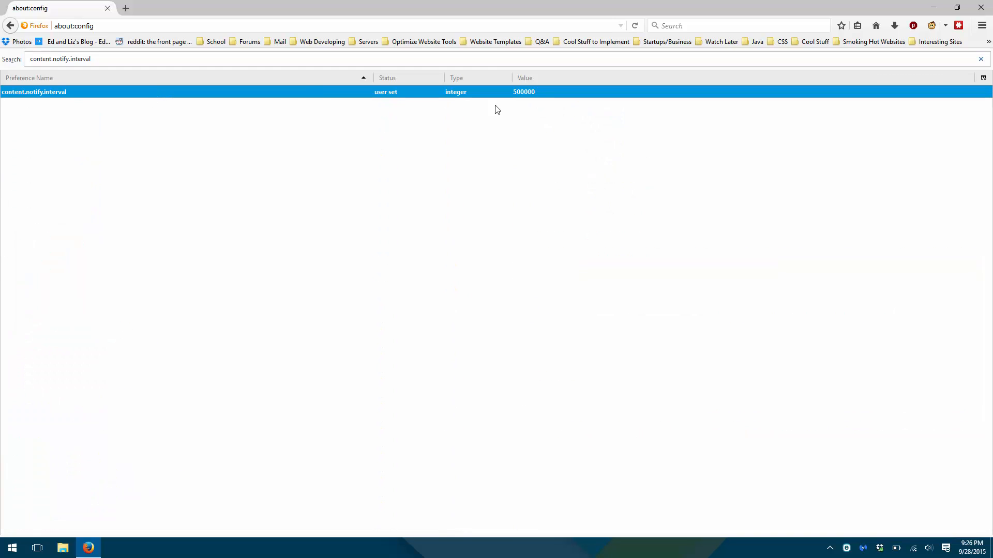
mouse_move(511, 96)
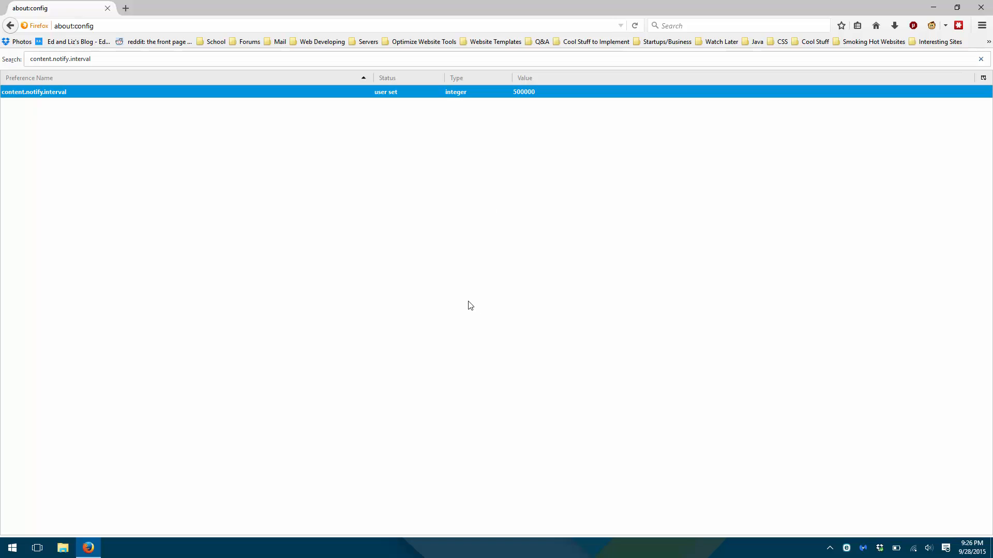
mouse_move(446, 355)
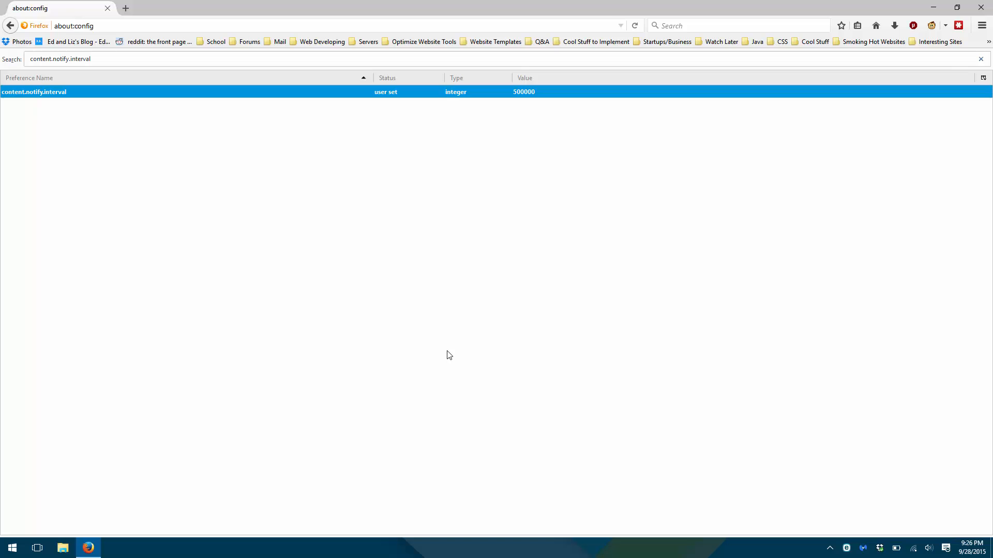
mouse_move(434, 335)
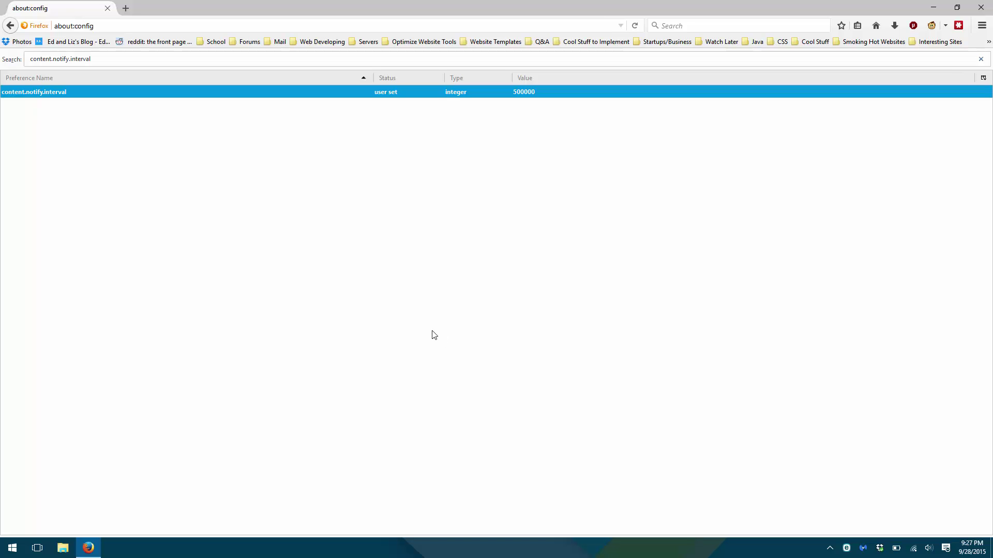
Create the boolean preference content.notify.ontimer, then filter the list by 'content.'
click(981, 58)
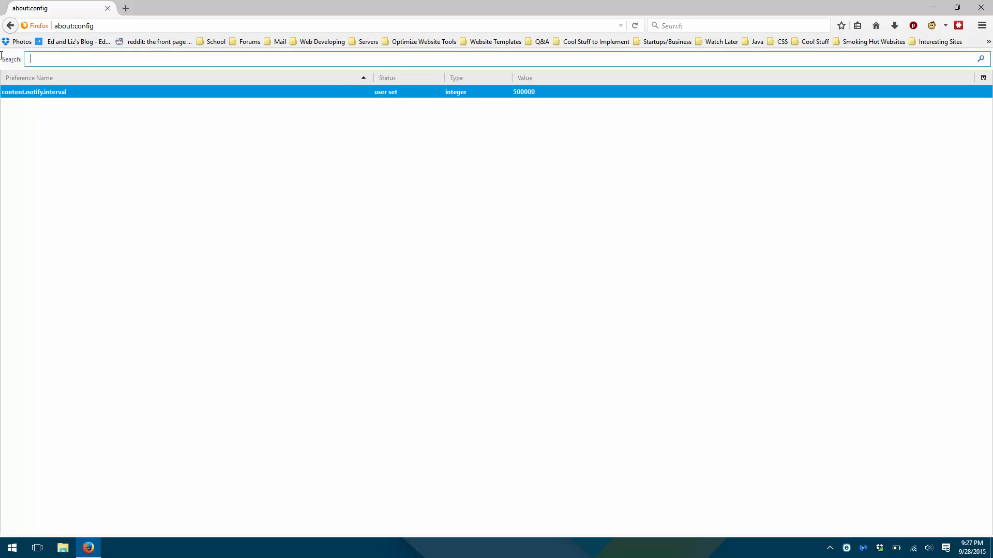
right_click(45, 178)
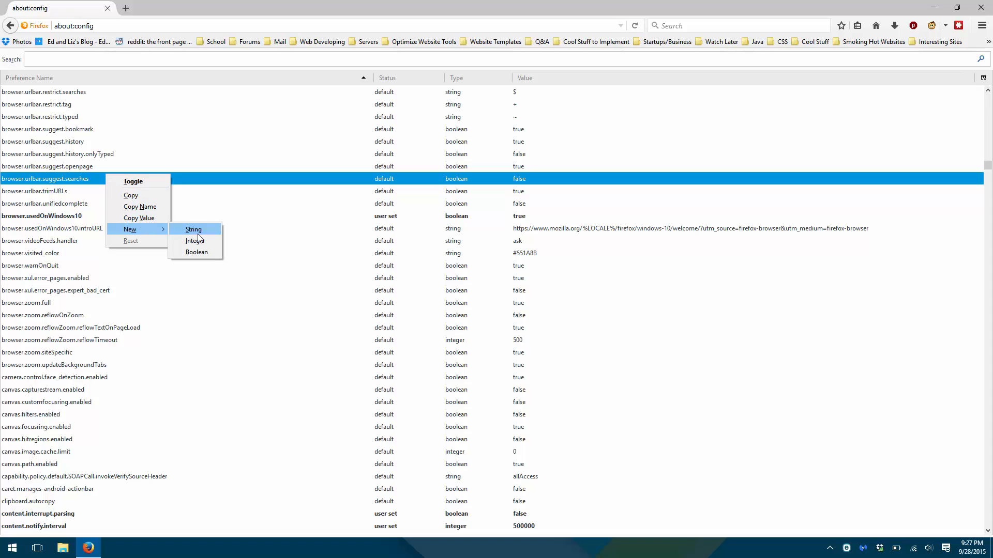
click(197, 251)
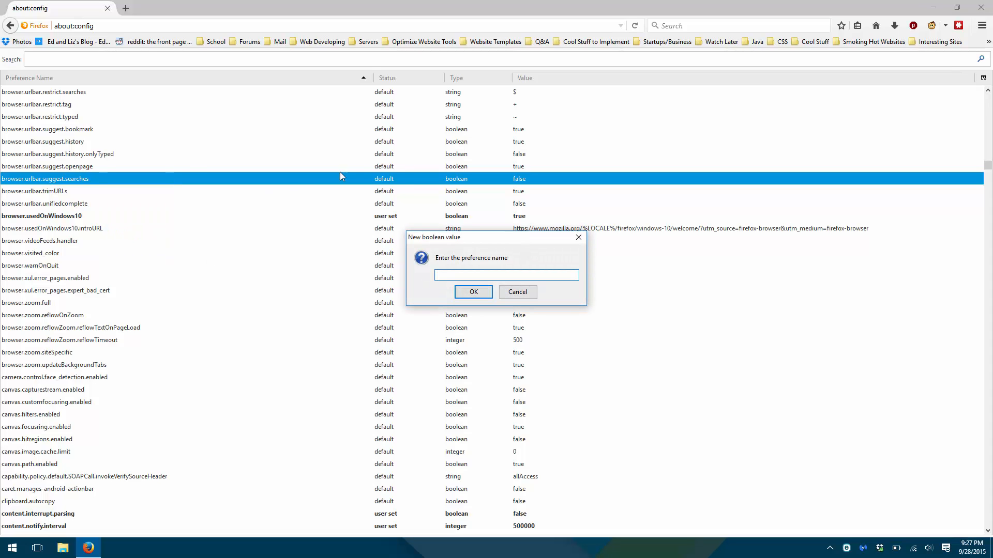
mouse_move(311, 209)
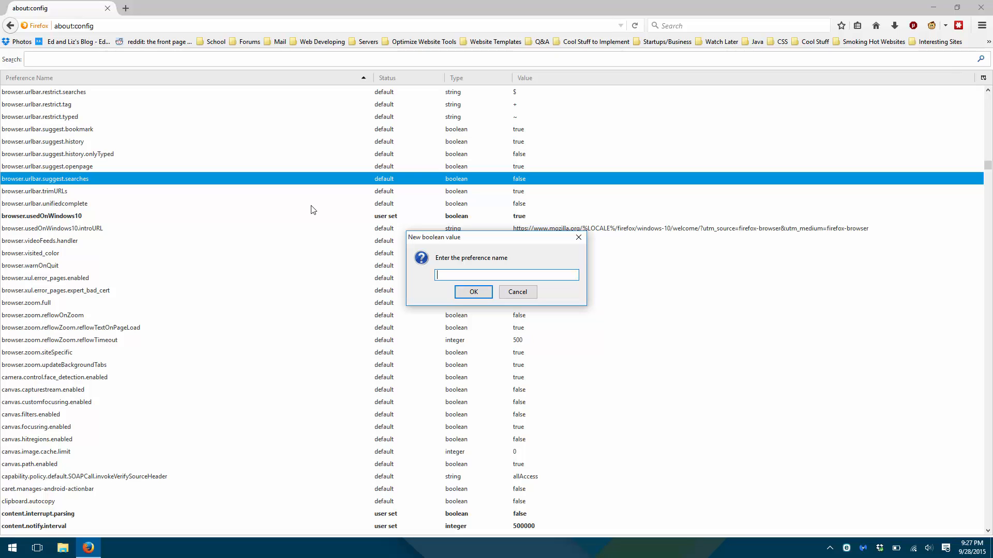
text(content.)
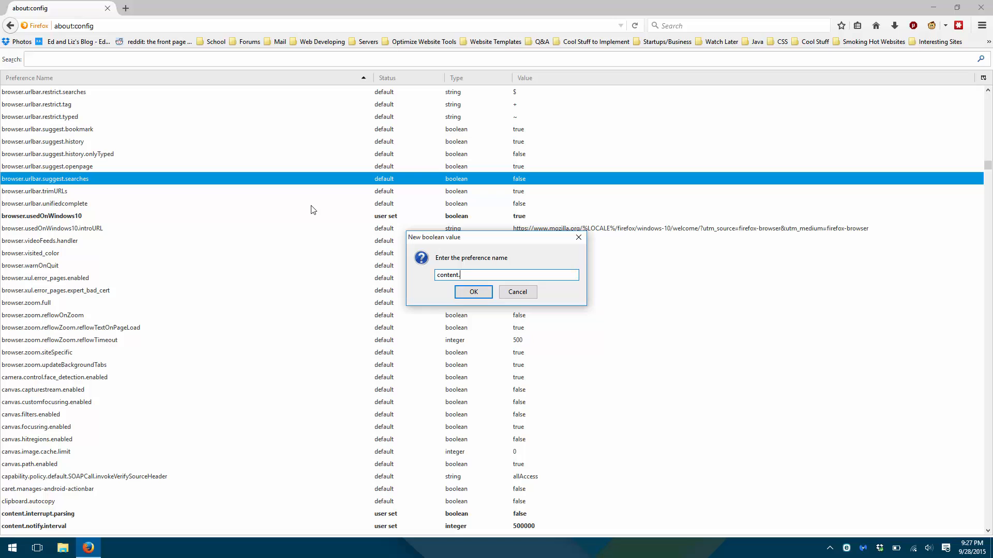
text(notify.ontimer)
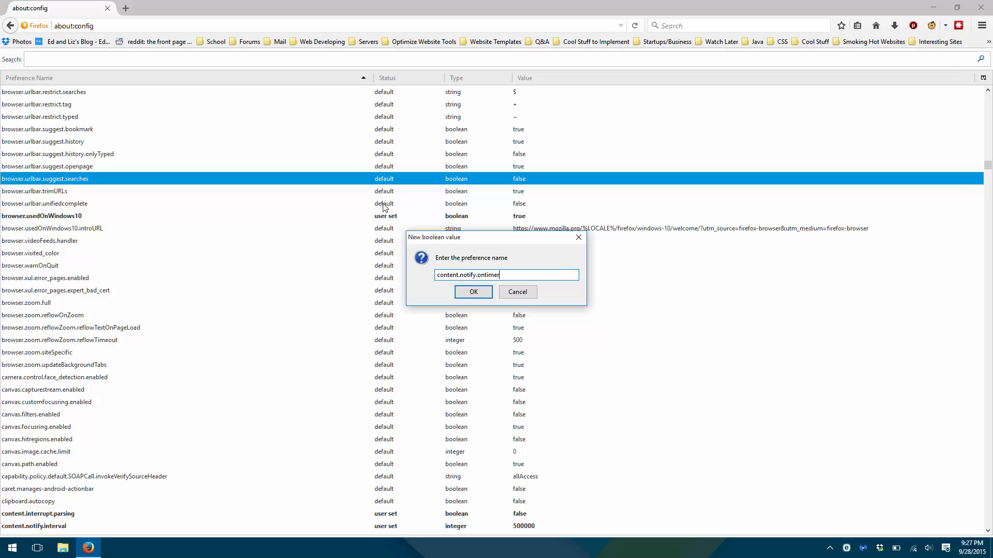
click(473, 291)
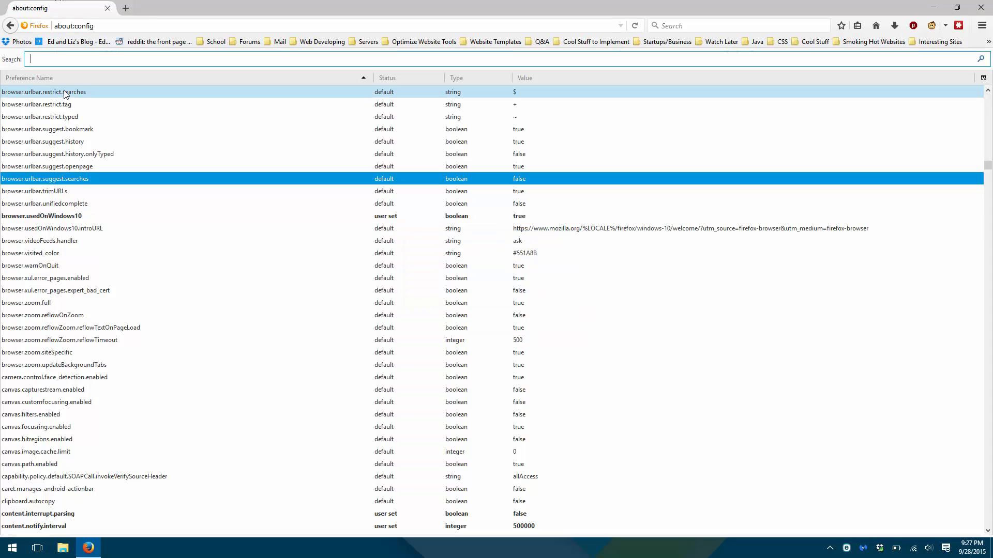
text(conte)
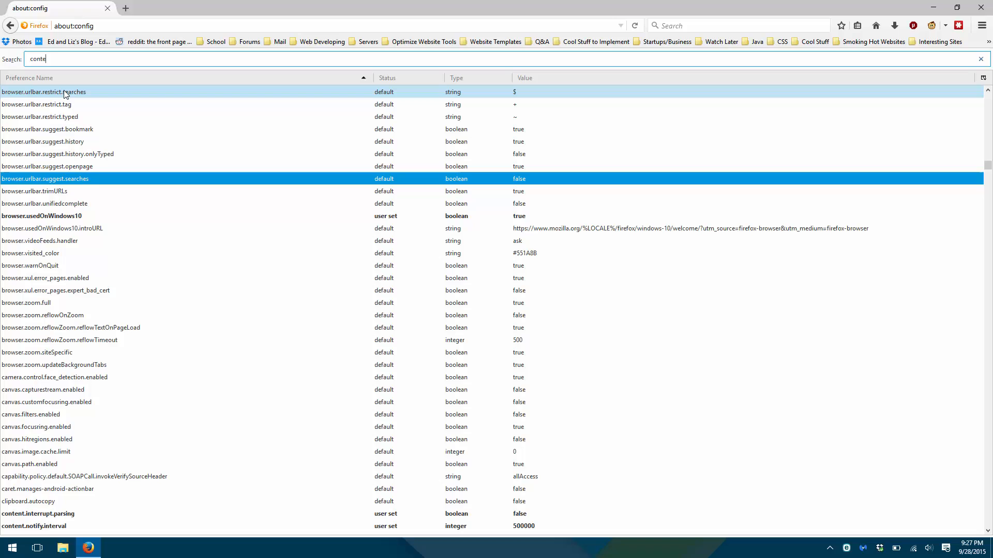
text(nt.)
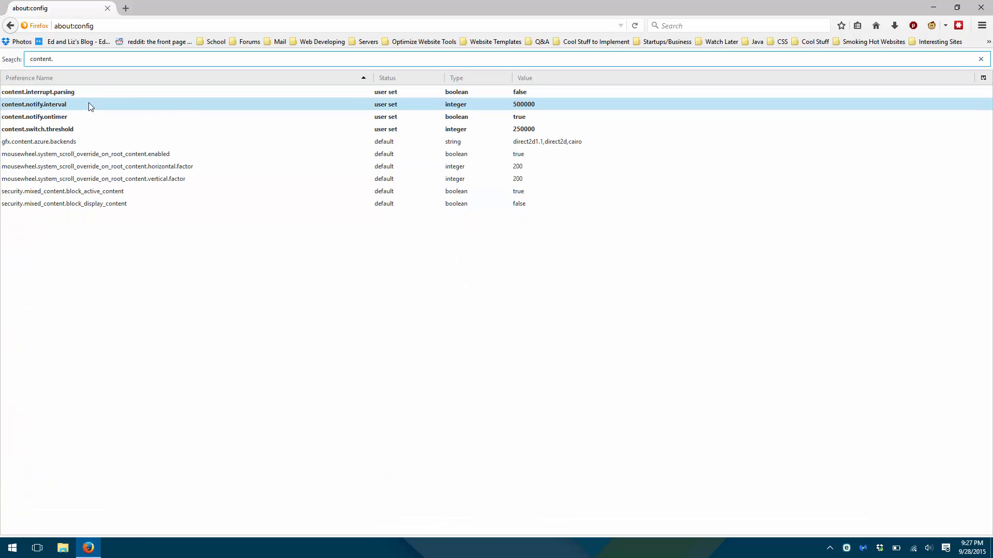
click(35, 116)
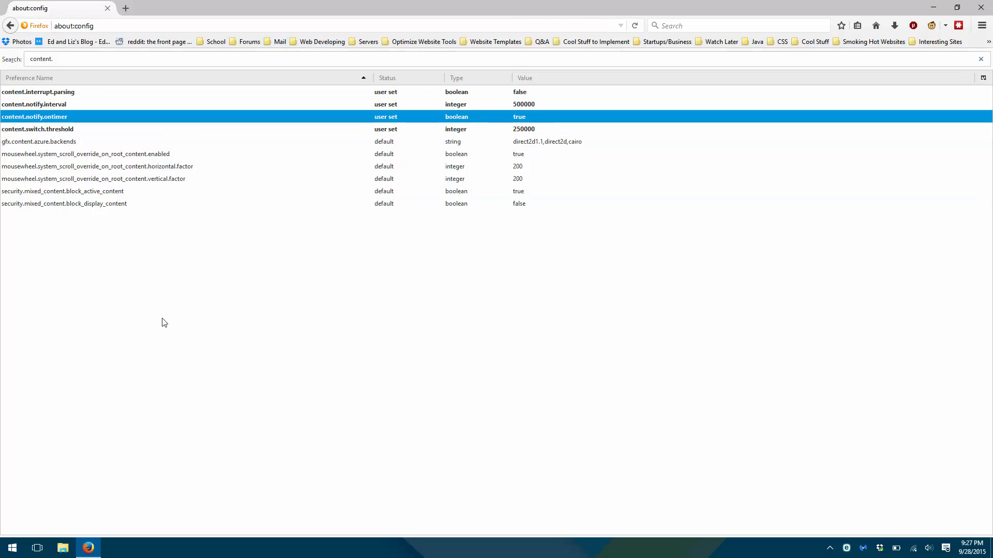
mouse_move(213, 282)
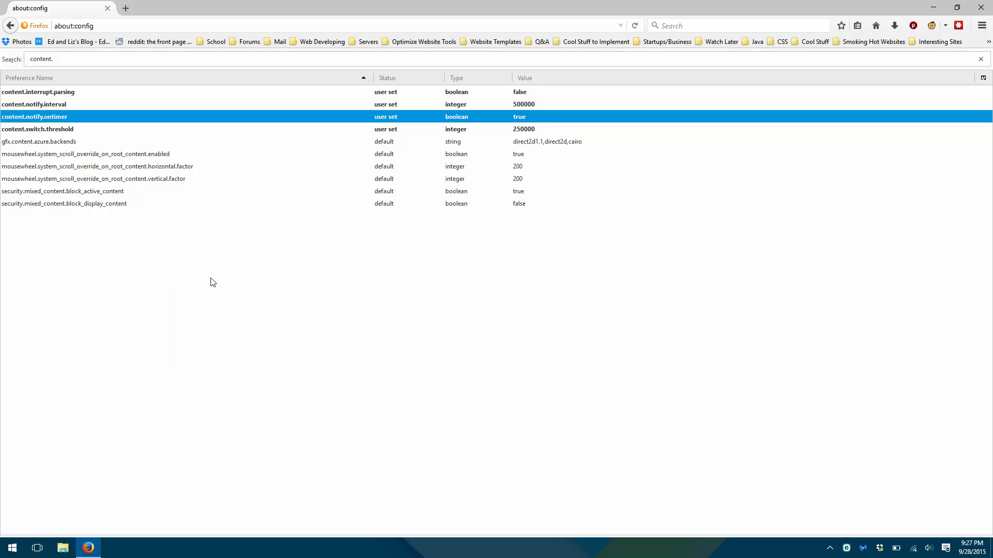
right_click(213, 282)
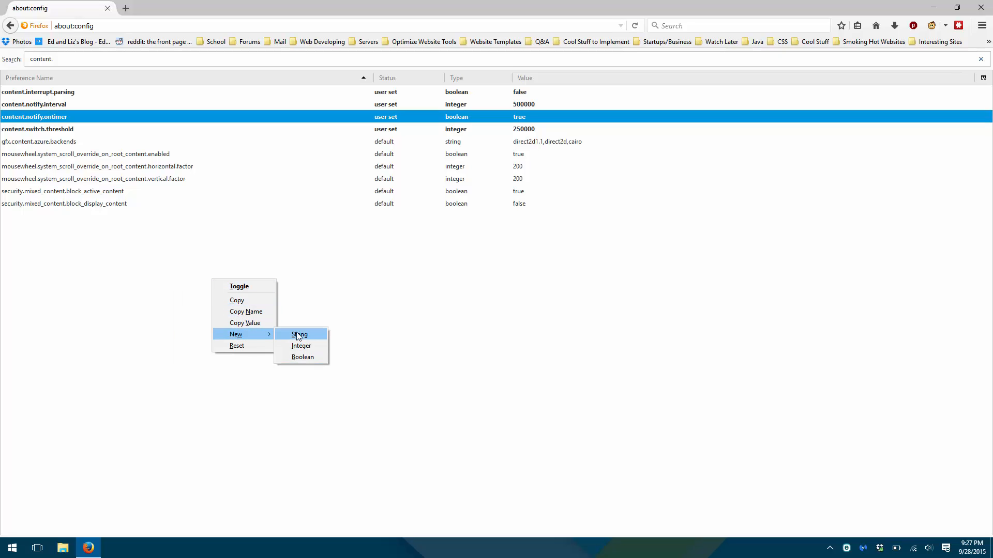
mouse_move(302, 357)
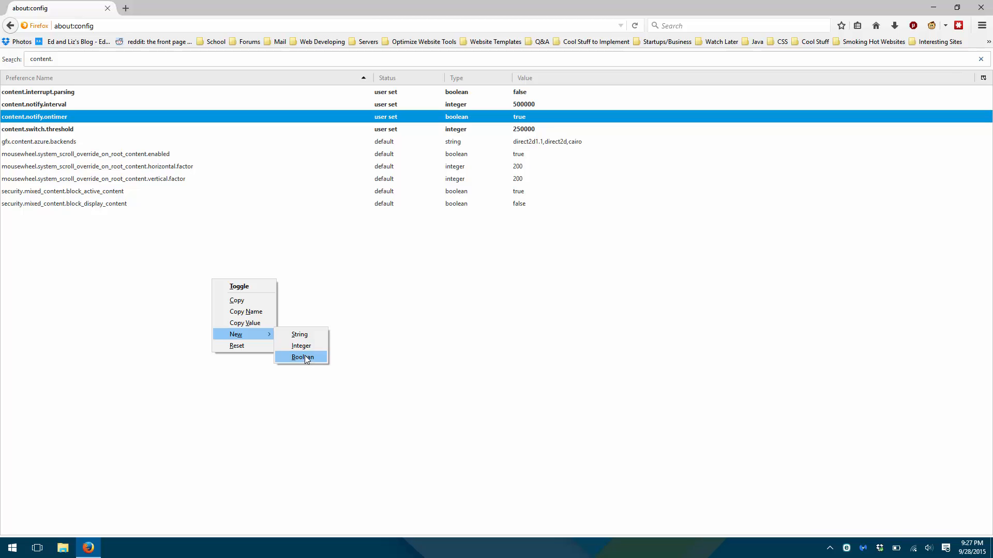
click(301, 346)
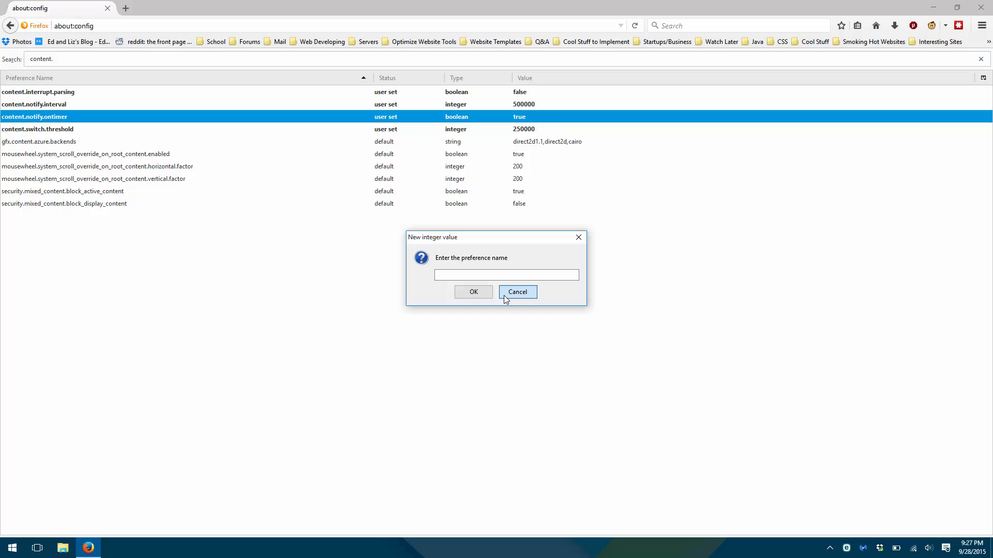
click(516, 291)
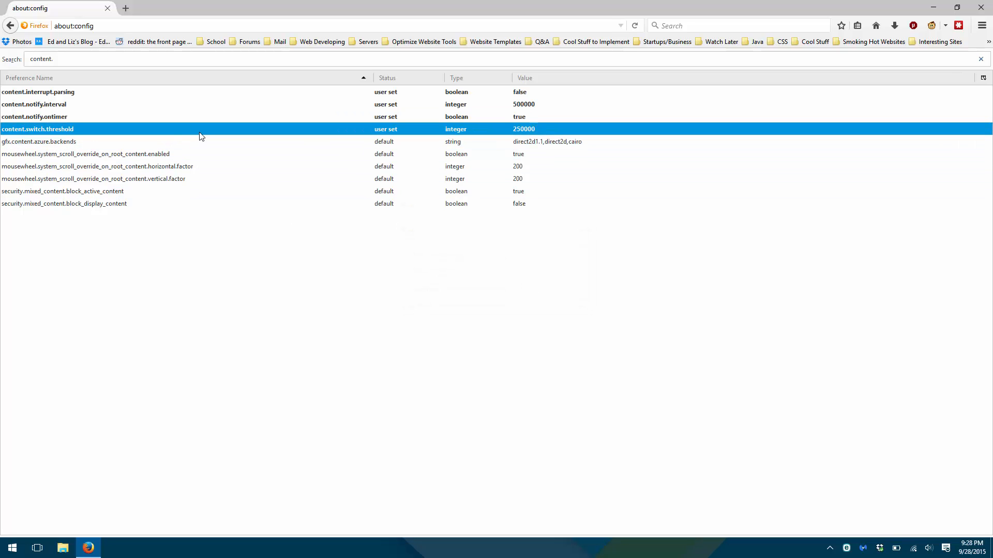
mouse_move(330, 133)
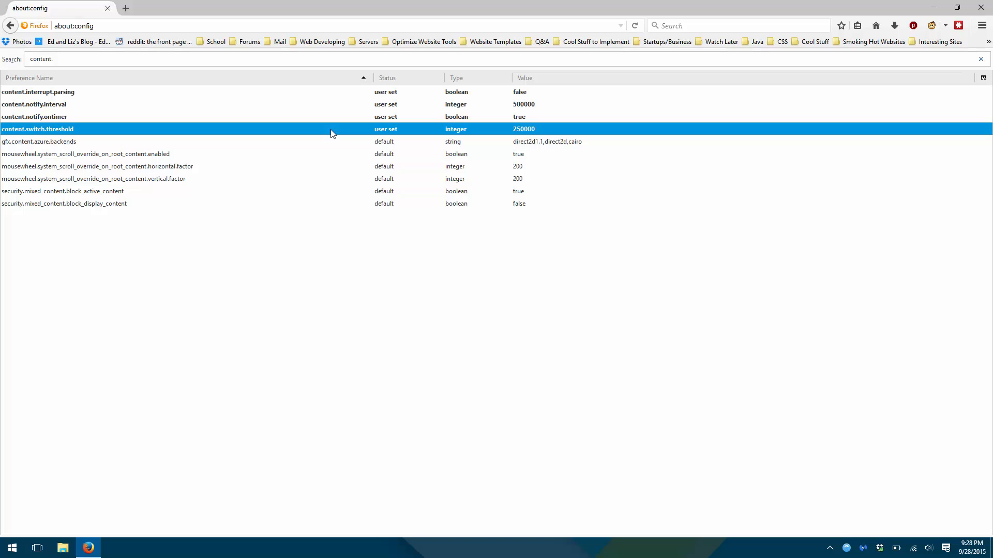
mouse_move(204, 131)
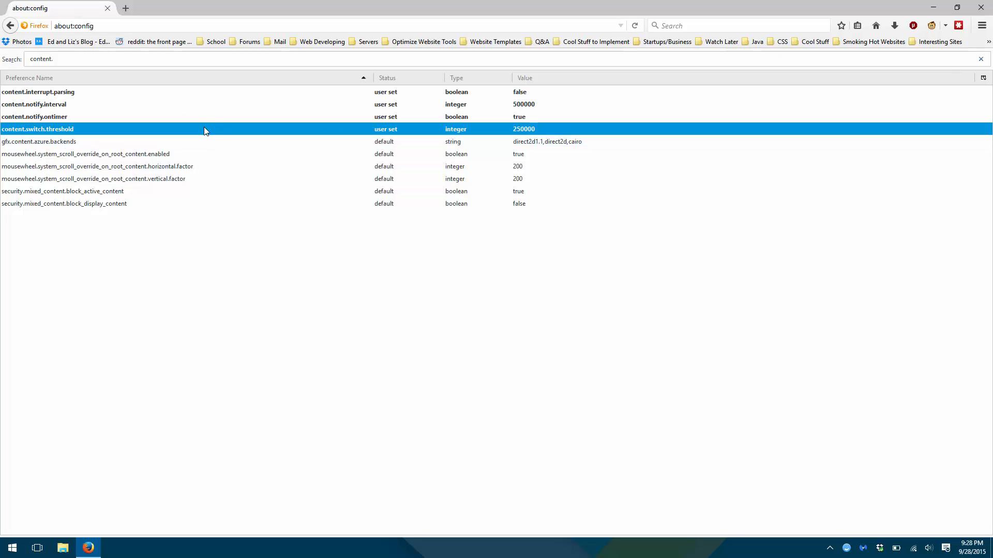
mouse_move(180, 92)
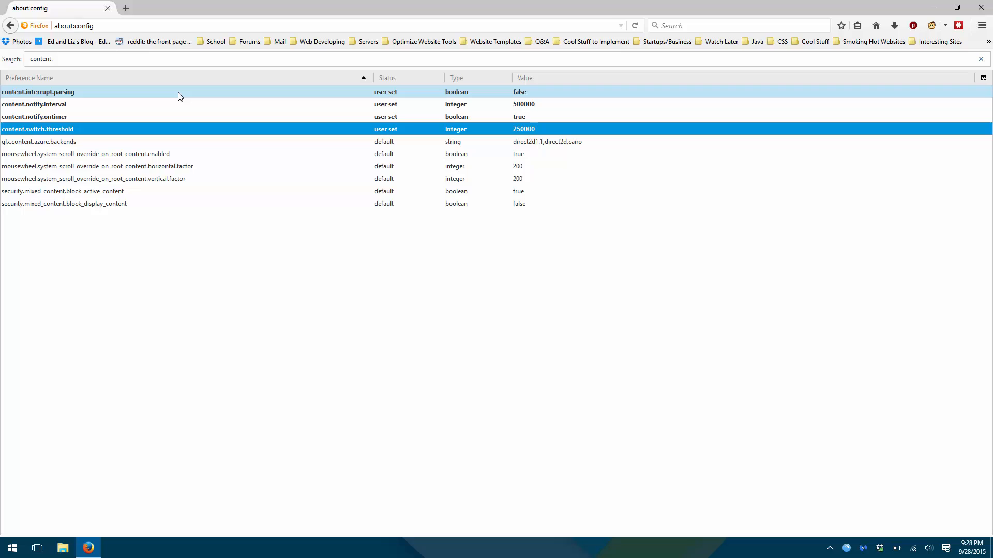
click(38, 92)
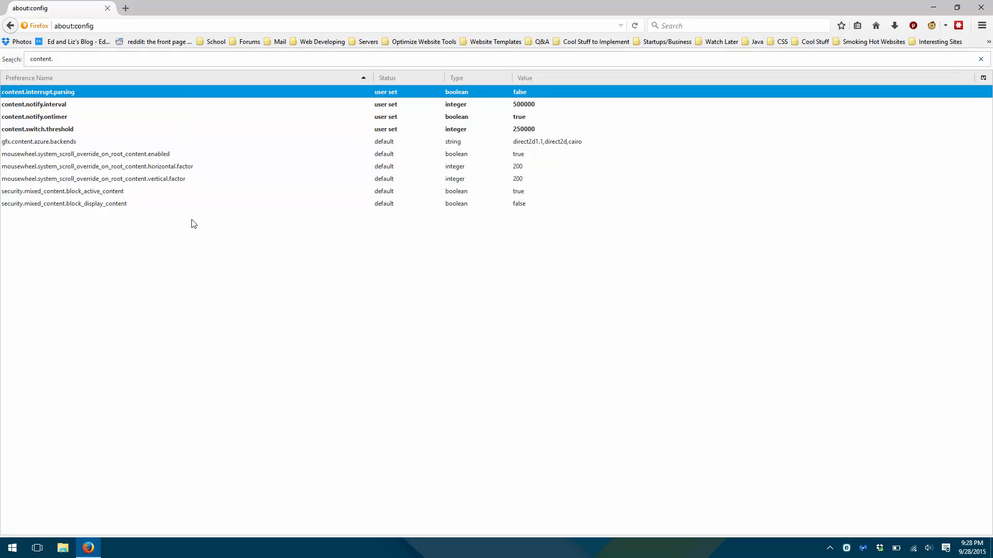
right_click(194, 224)
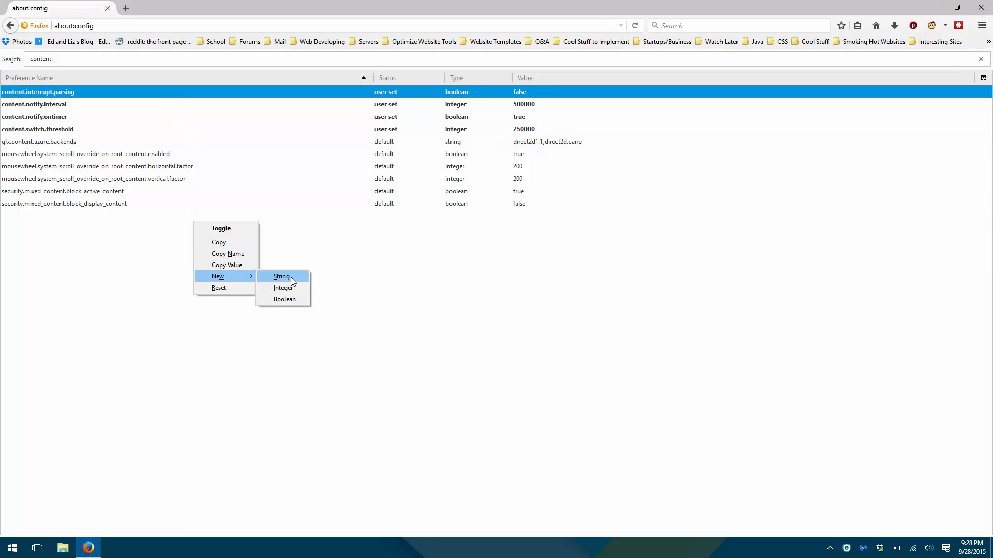
mouse_move(293, 302)
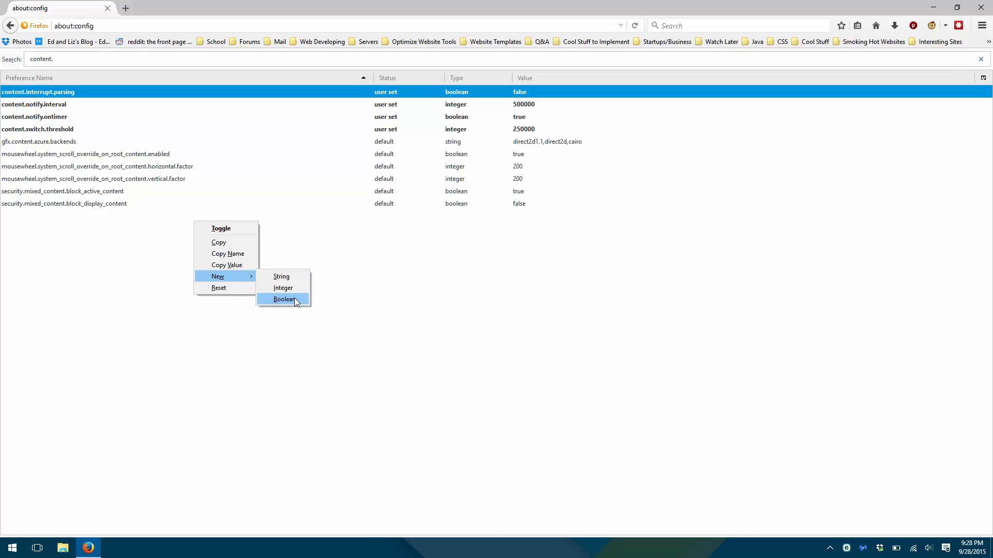
click(284, 299)
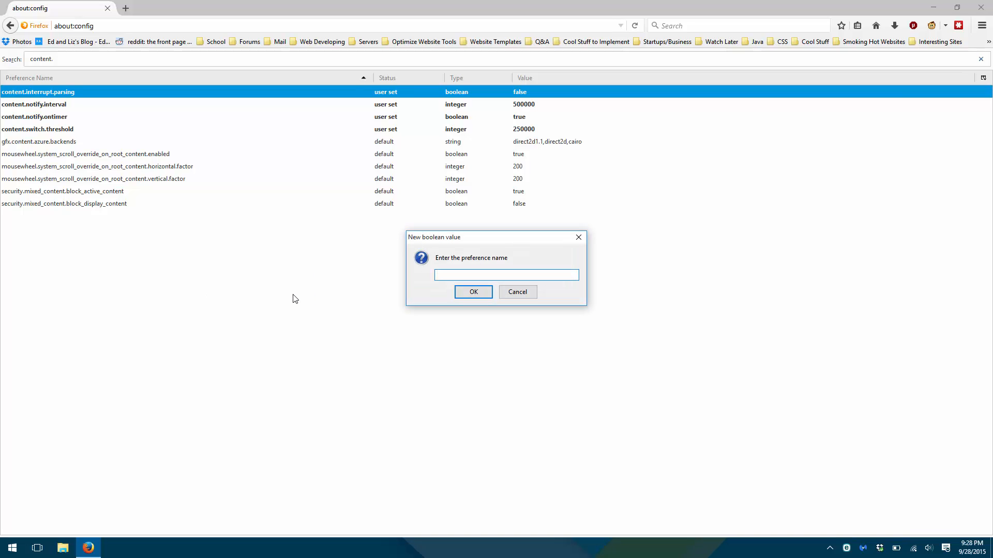
mouse_move(517, 292)
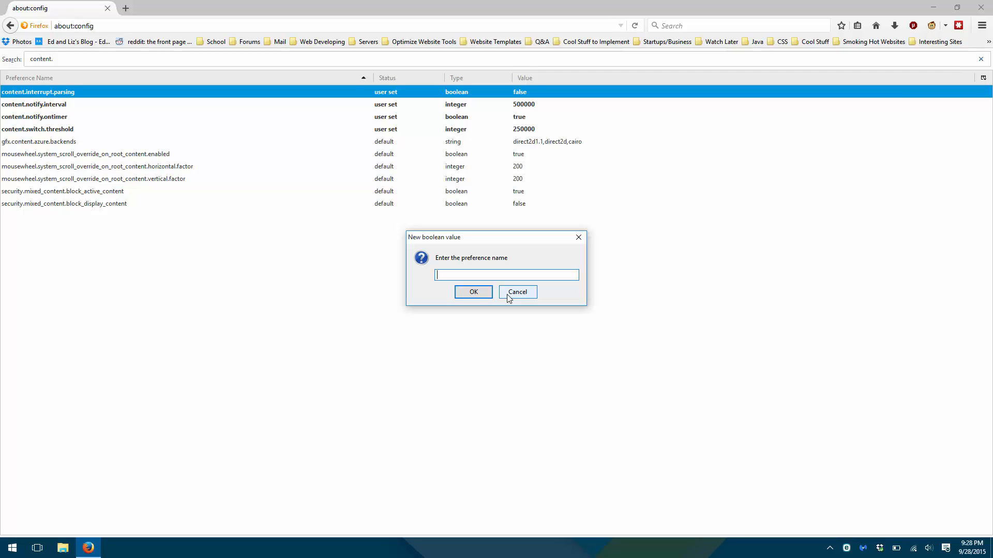
click(517, 291)
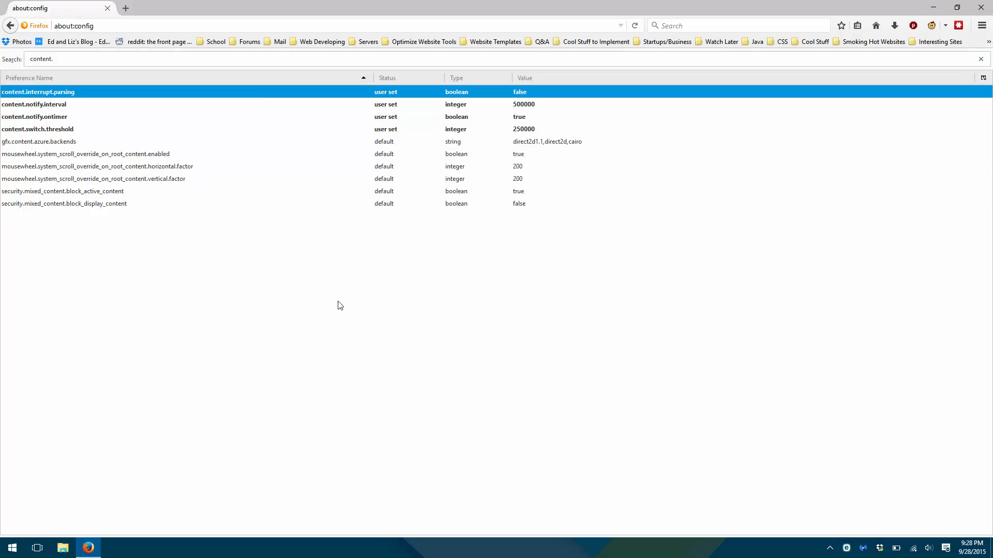
mouse_move(206, 357)
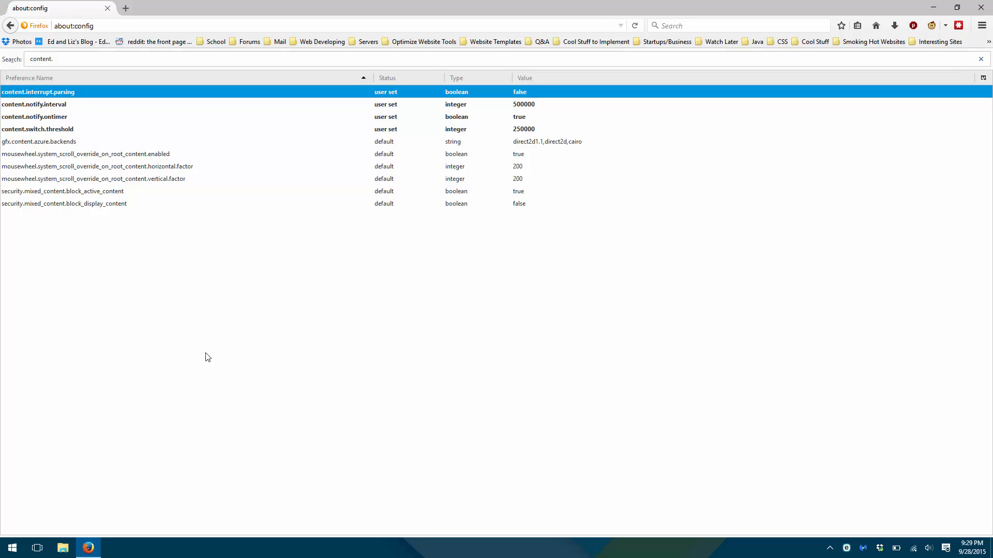
Search flashblock in a new tab, open its Firefox add-on page, and return to about:config
click(126, 8)
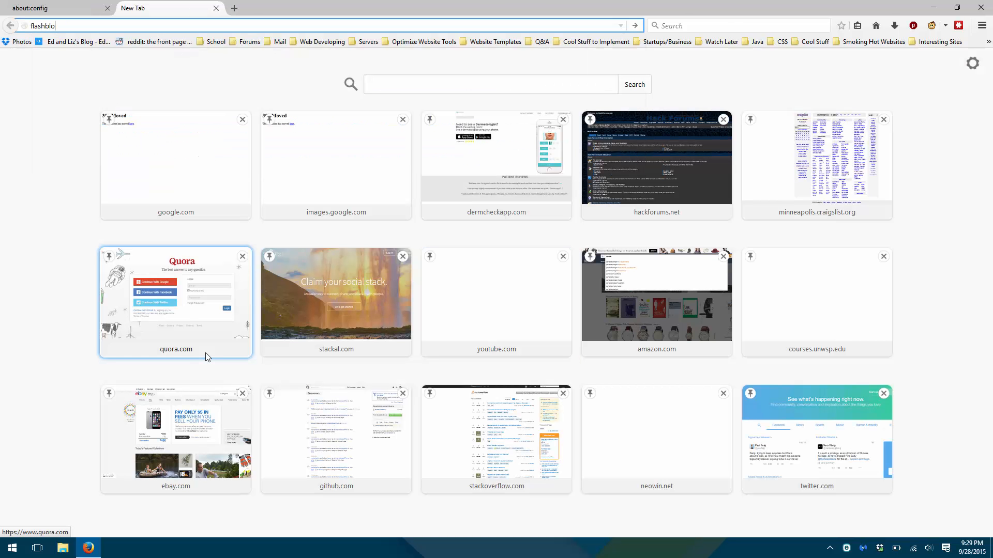
key(Return)
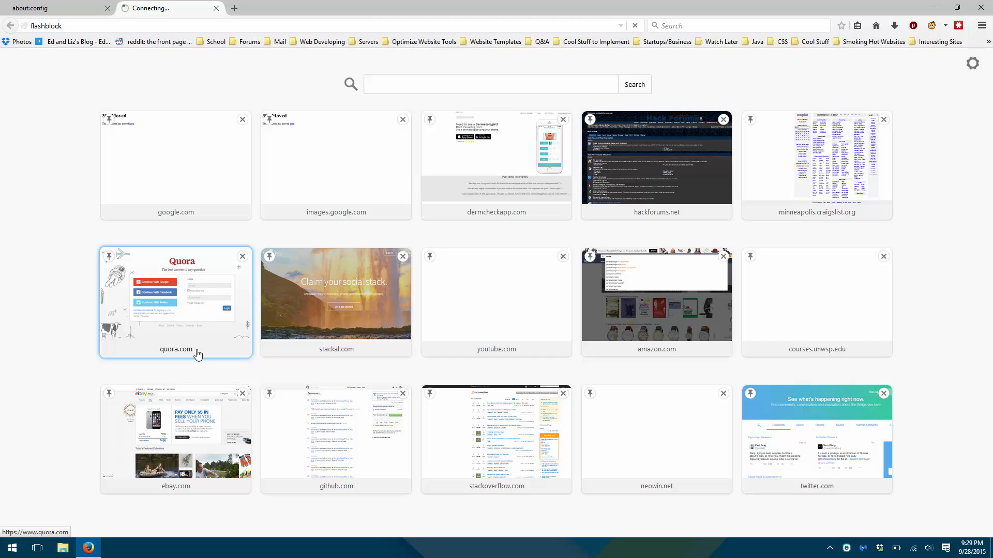
mouse_move(36, 183)
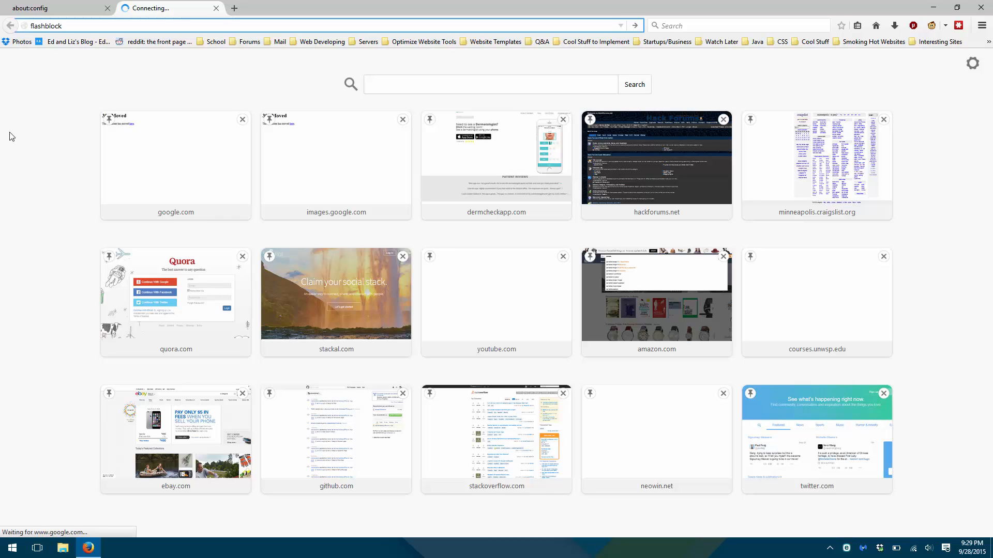
key(Return)
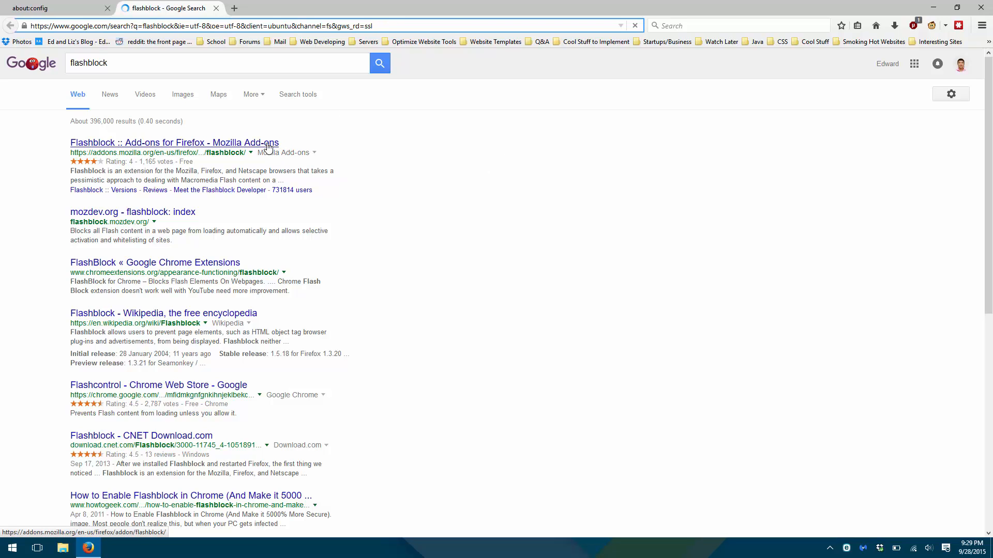
click(174, 143)
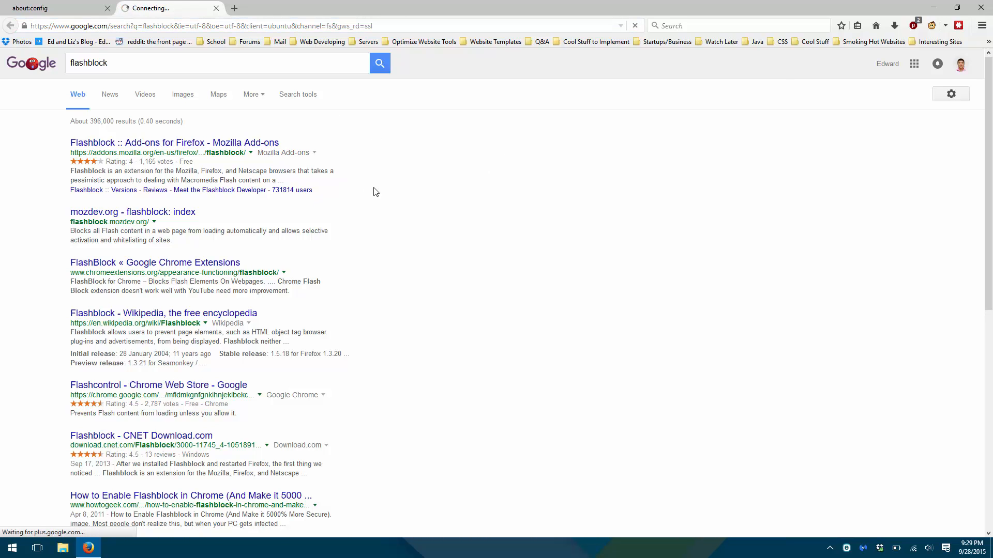
click(38, 9)
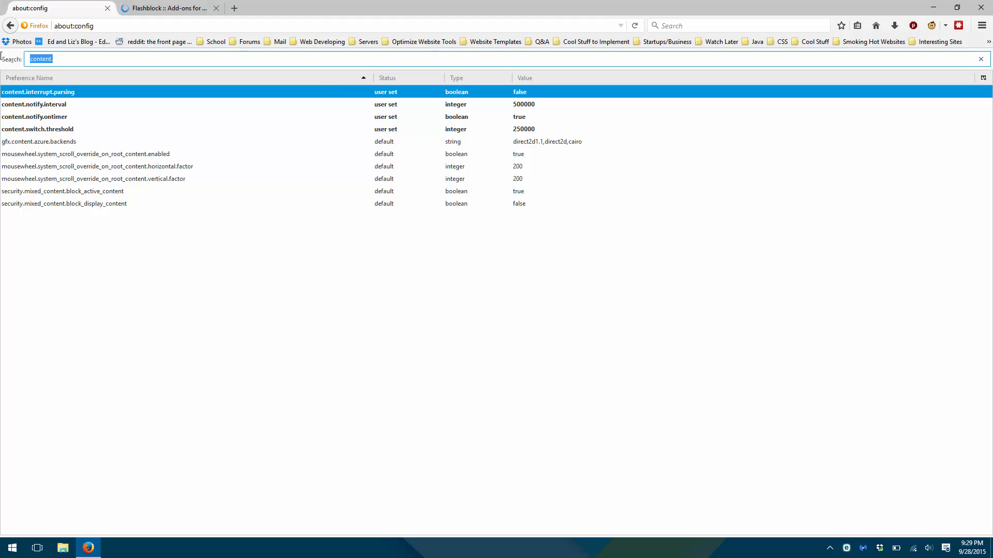
Filter by browser.cache.memory and modify browser.cache.memory.capacity to 65536
right_click(34, 203)
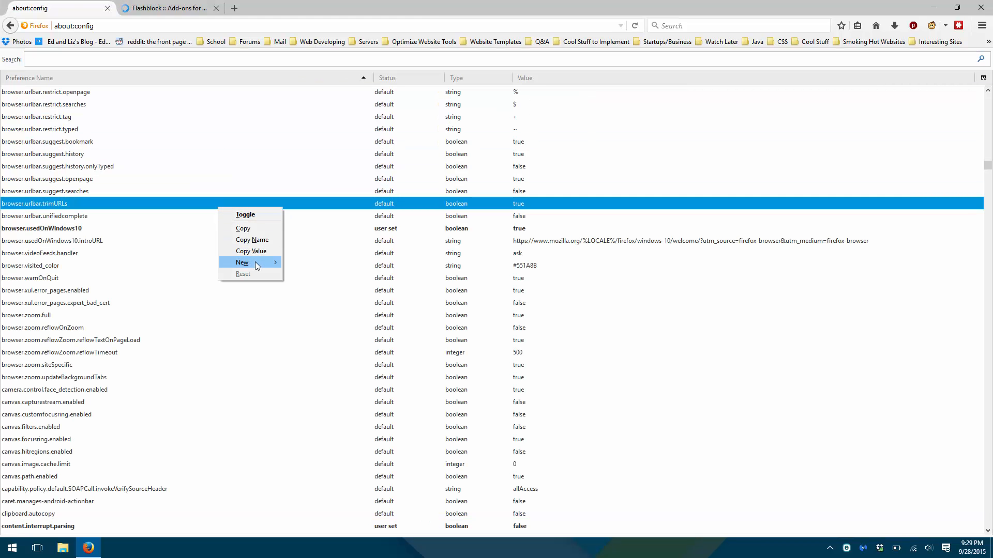
mouse_move(242, 262)
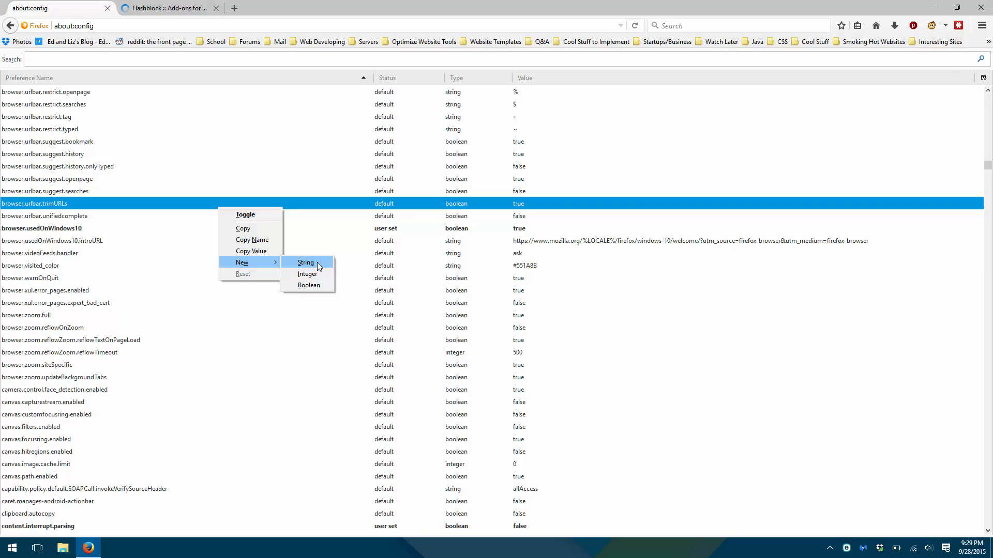
click(307, 274)
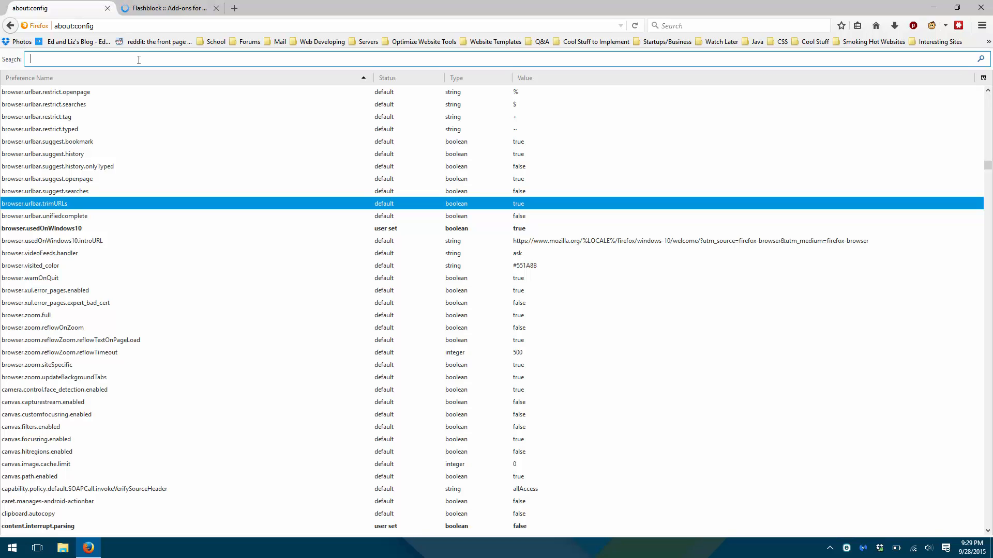
text(browser.cache)
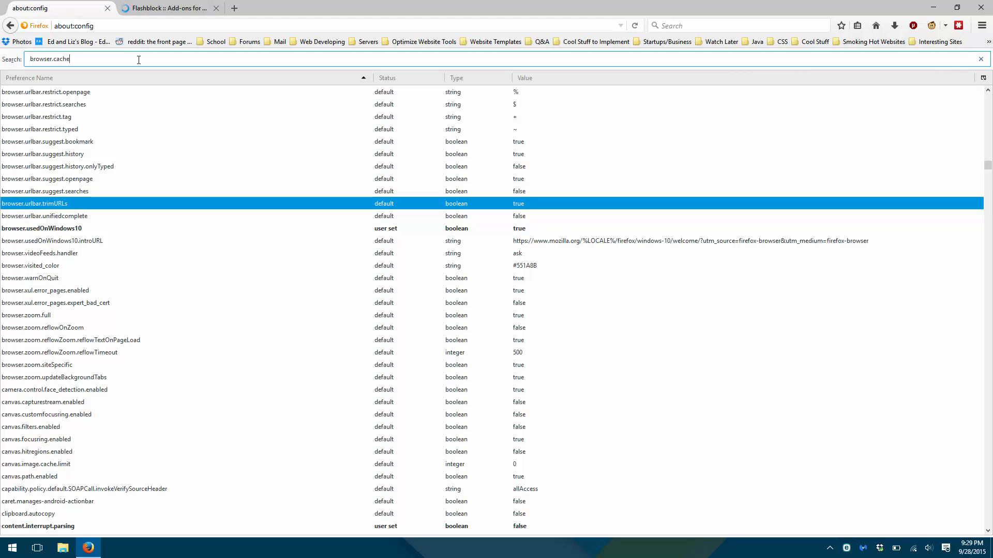
text(.memory)
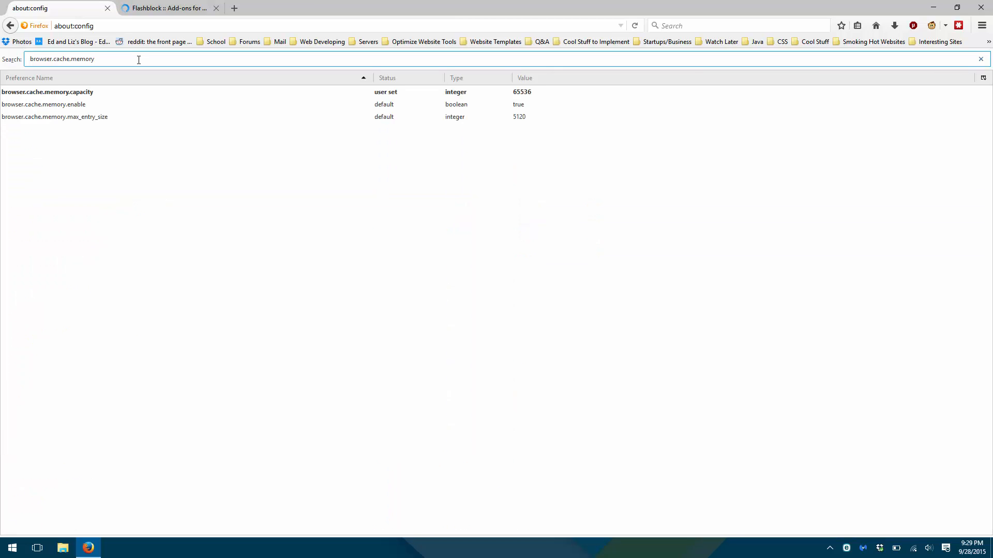
click(48, 92)
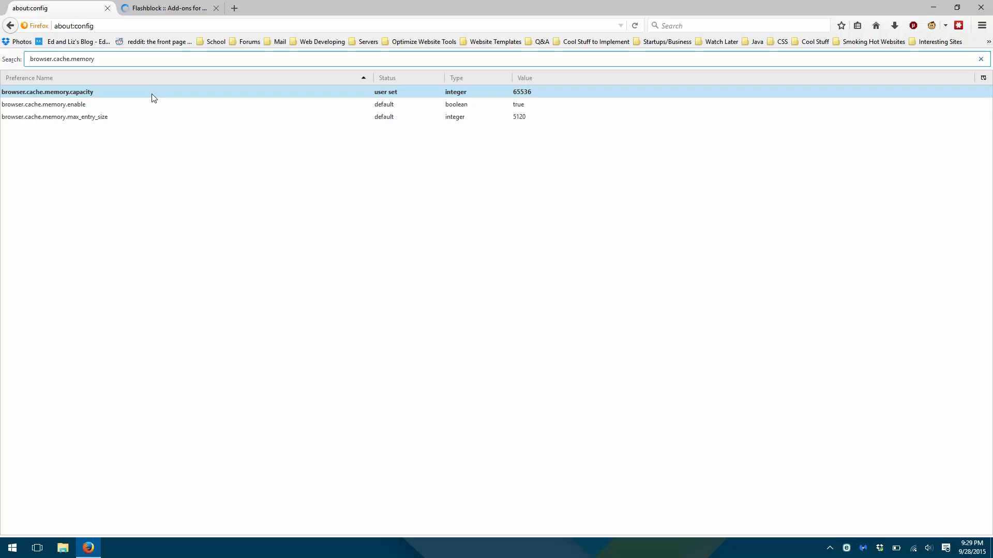
click(47, 92)
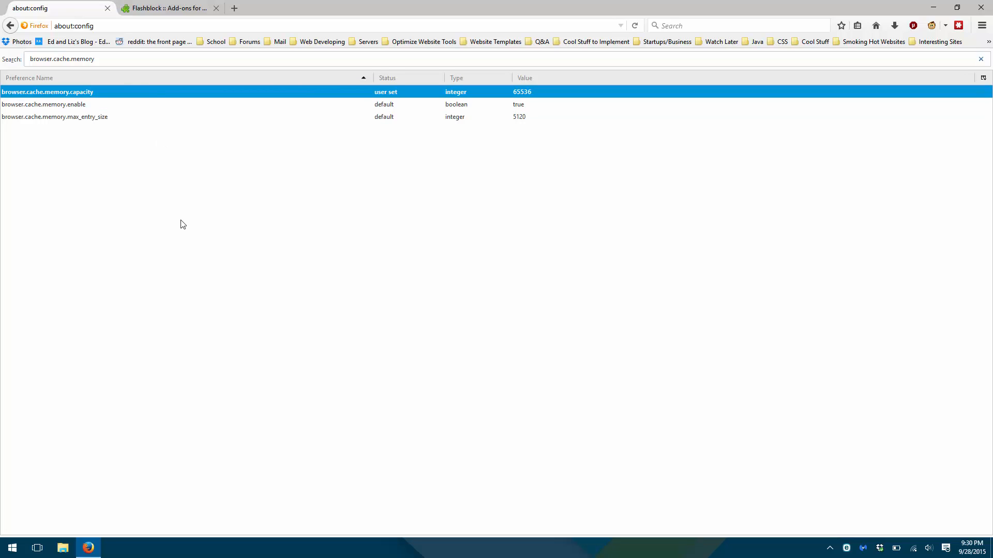
mouse_move(212, 92)
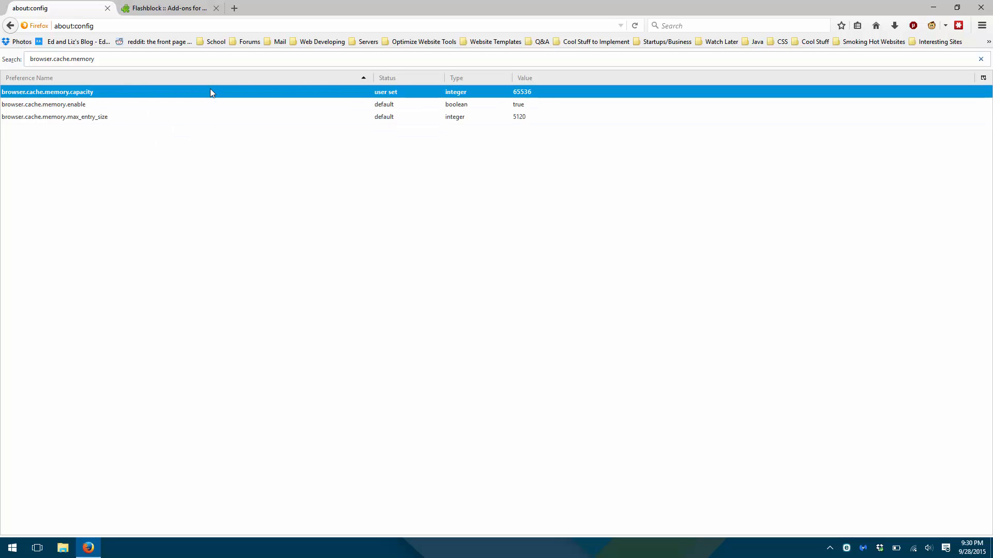
right_click(212, 92)
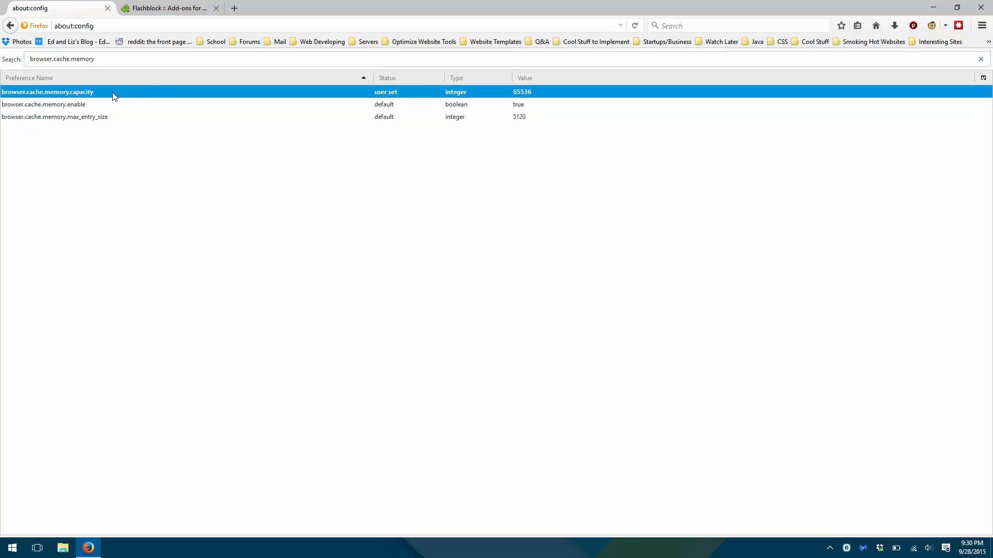
mouse_move(153, 93)
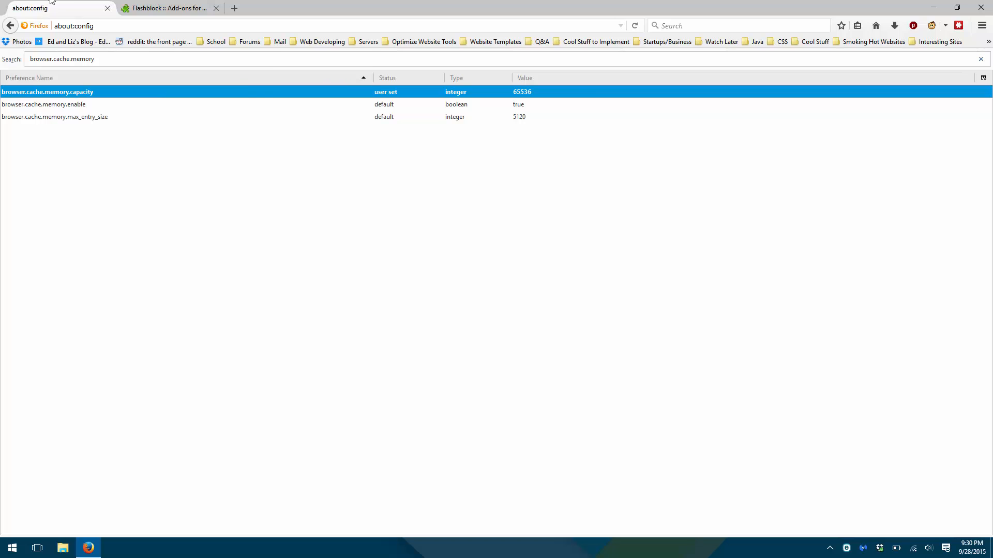
Switch to the Flashblock tab, then start Task Manager from the taskbar's context menu
click(165, 8)
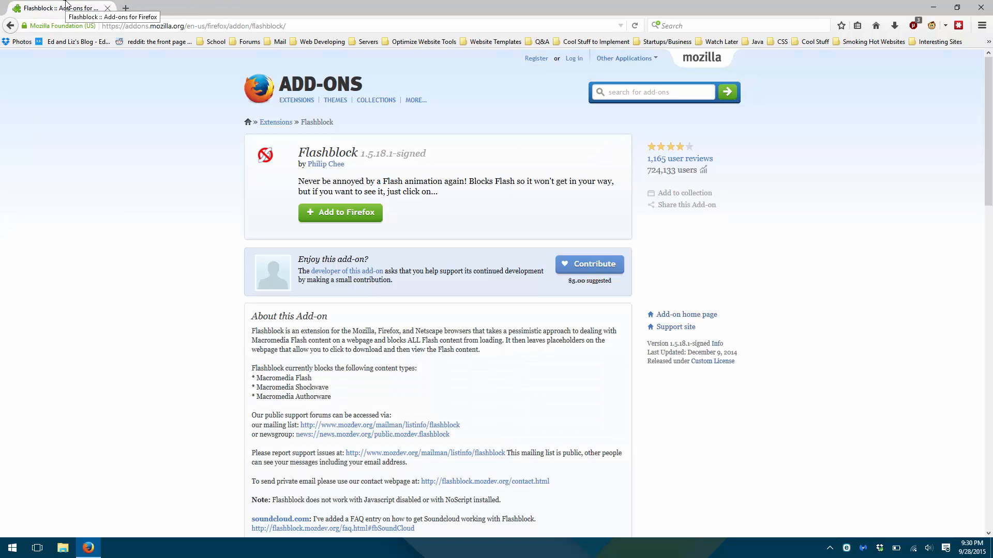
right_click(418, 548)
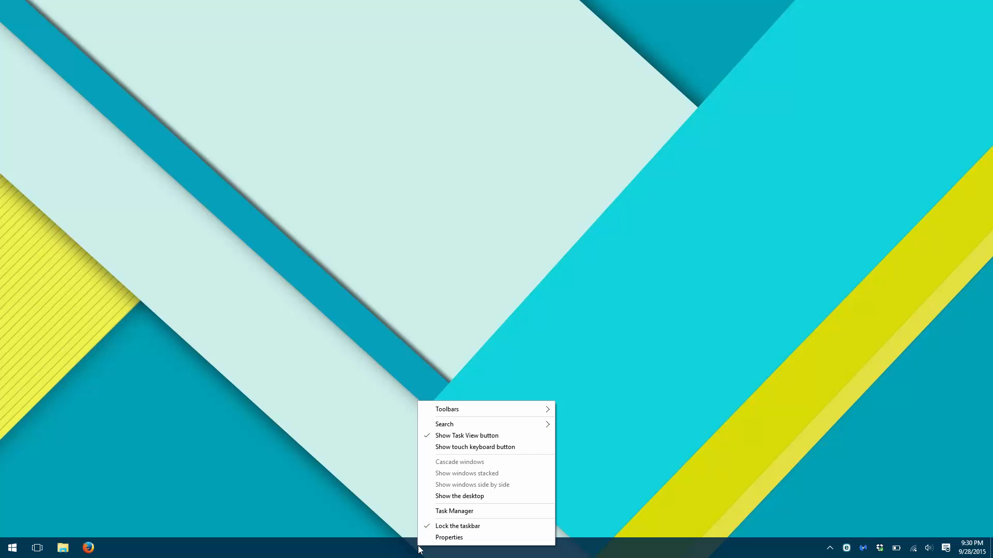
mouse_move(406, 552)
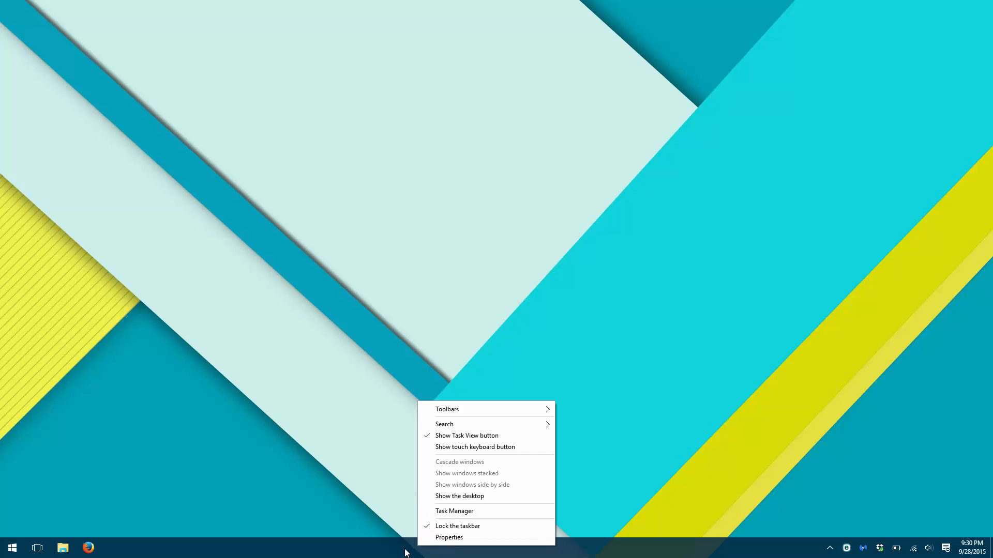
mouse_move(454, 538)
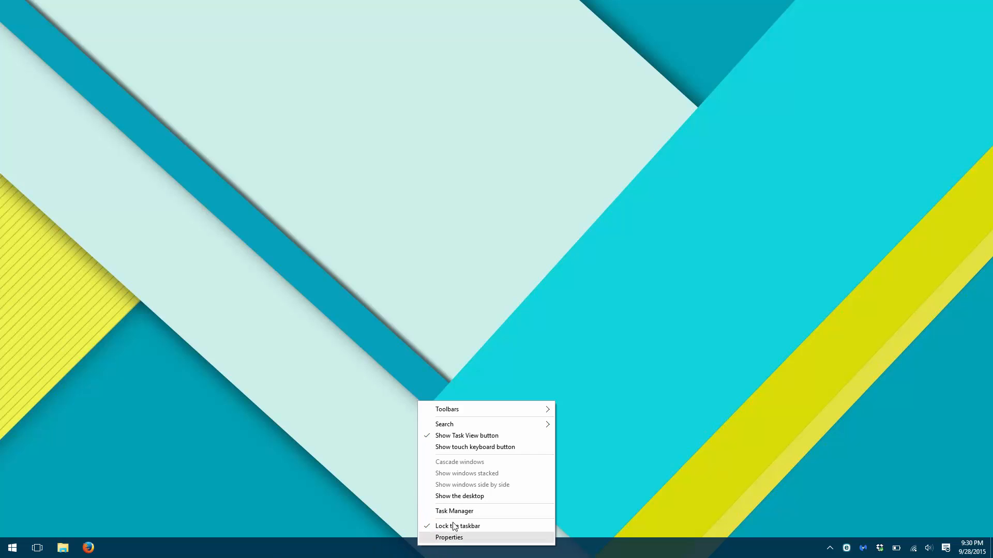
mouse_move(497, 513)
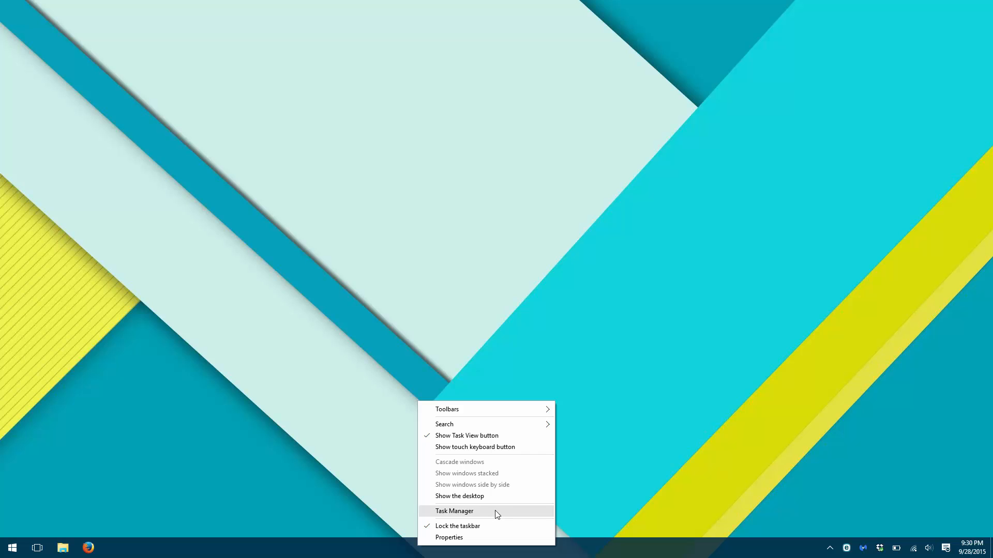
click(453, 511)
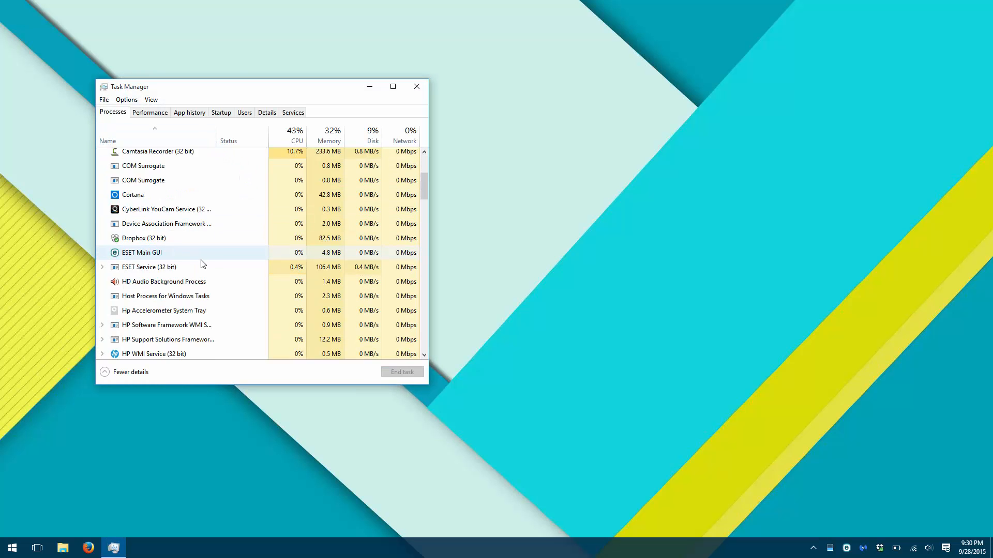
Scroll the Task Manager process list checking for Firefox, then close Task Manager
scroll(down, 3)
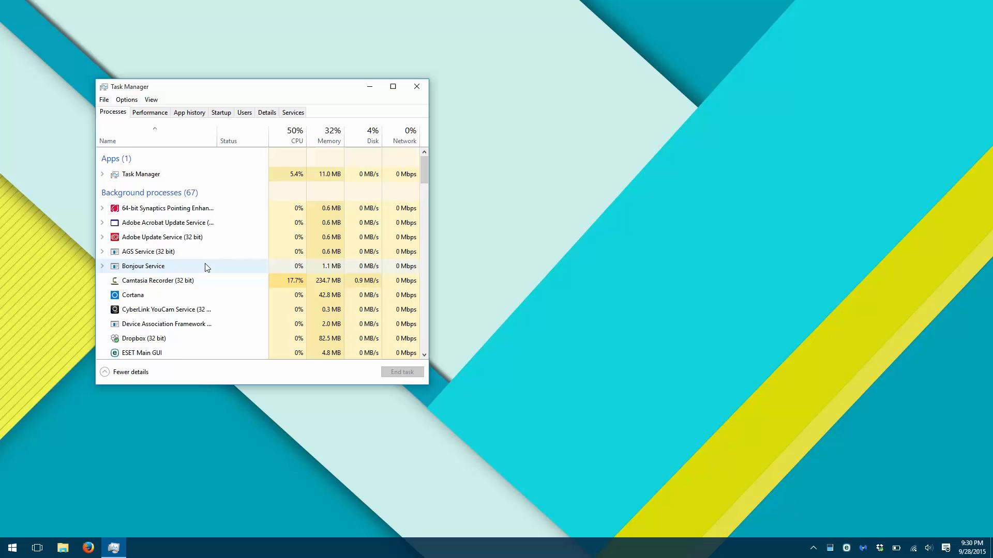
scroll(down, 3)
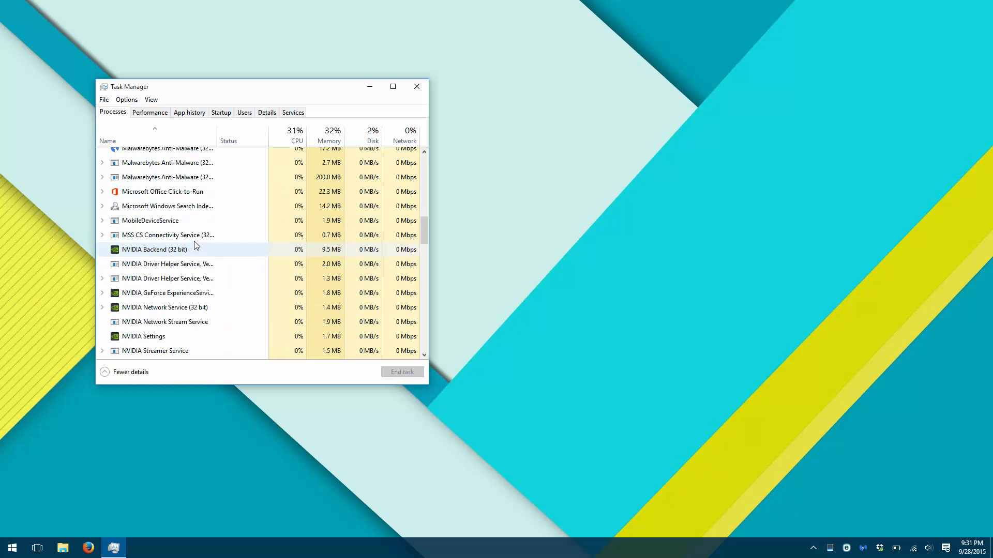
scroll(down, 3)
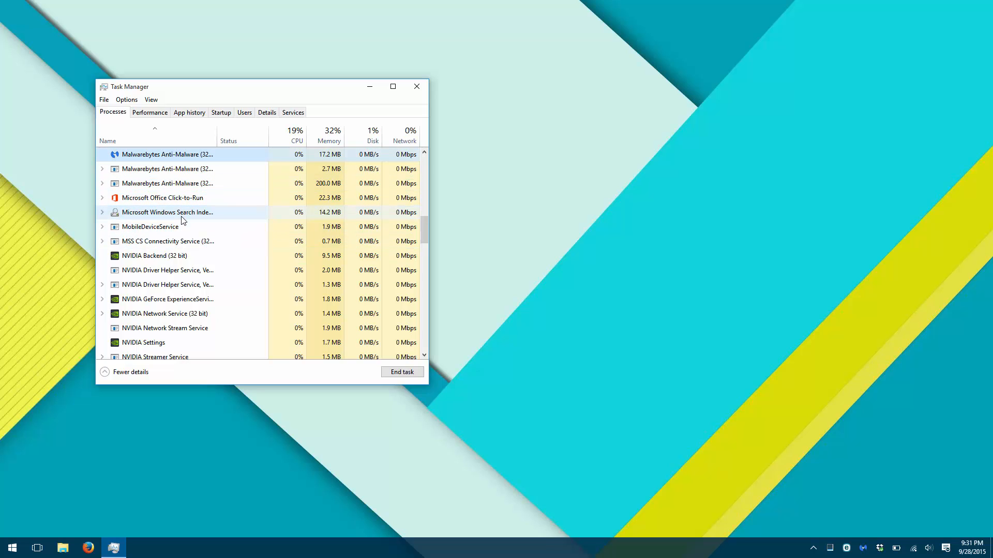
scroll(up, 3)
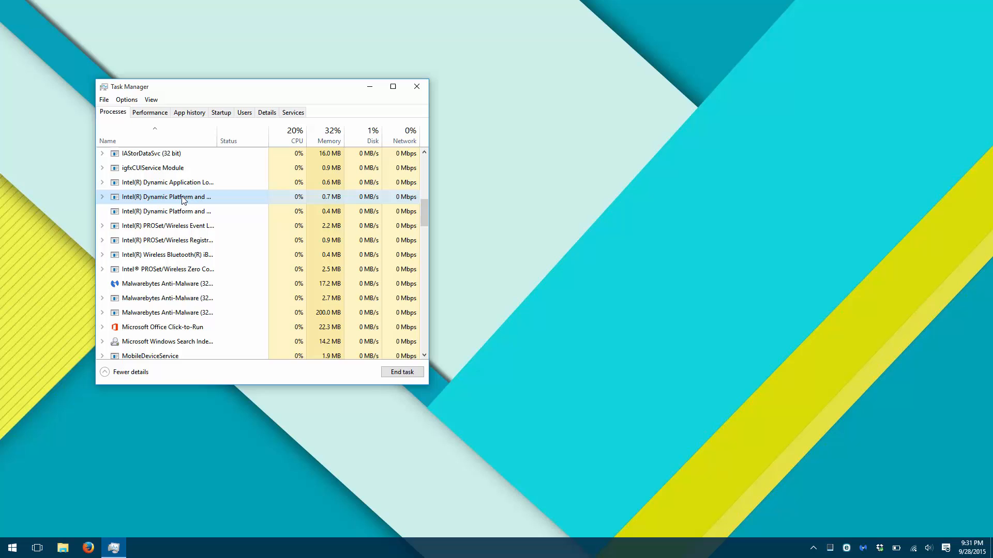
scroll(up, 3)
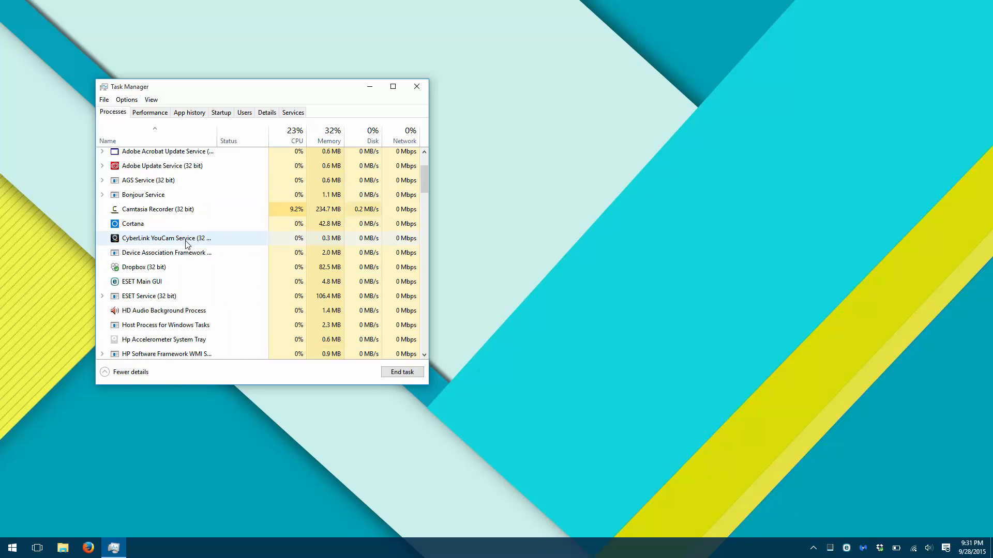
scroll(down, 3)
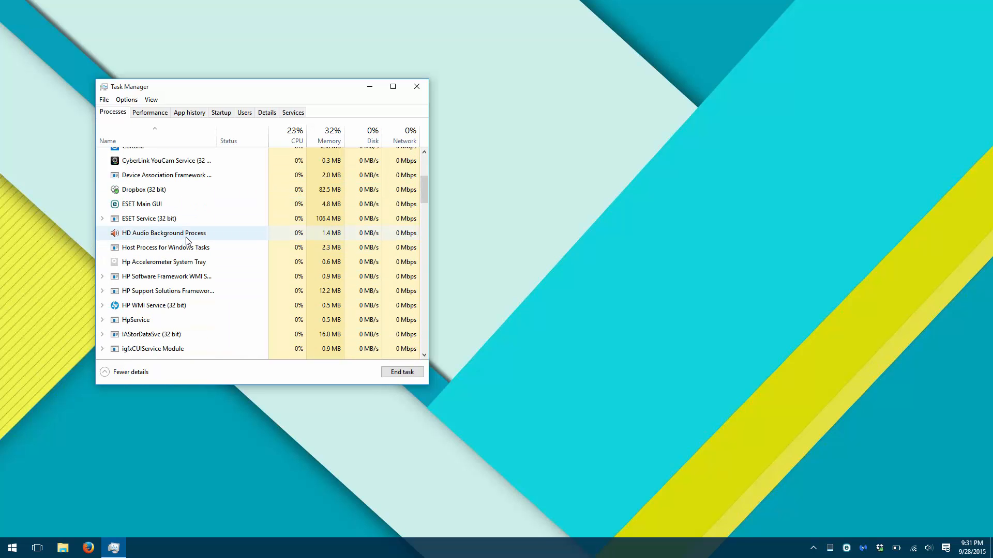
scroll(down, 3)
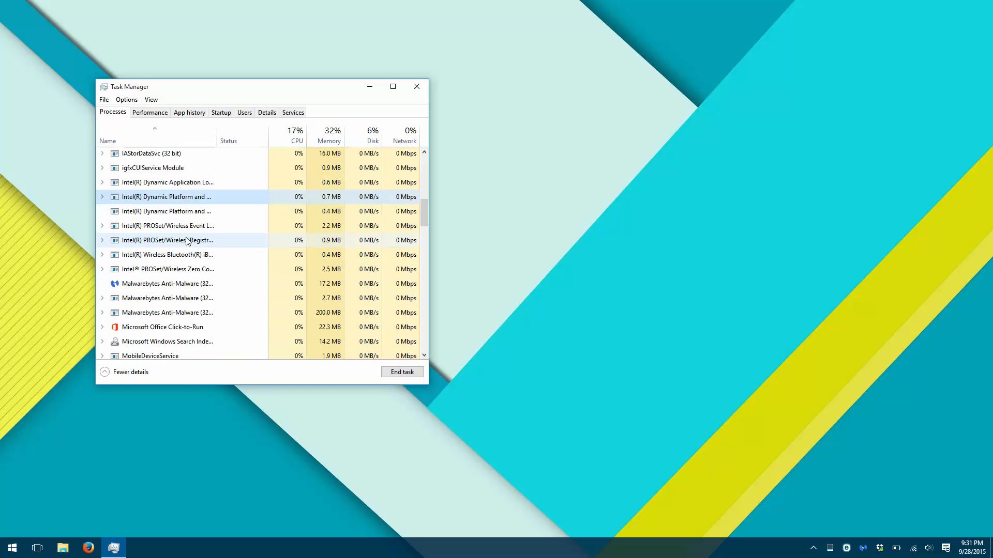
scroll(down, 3)
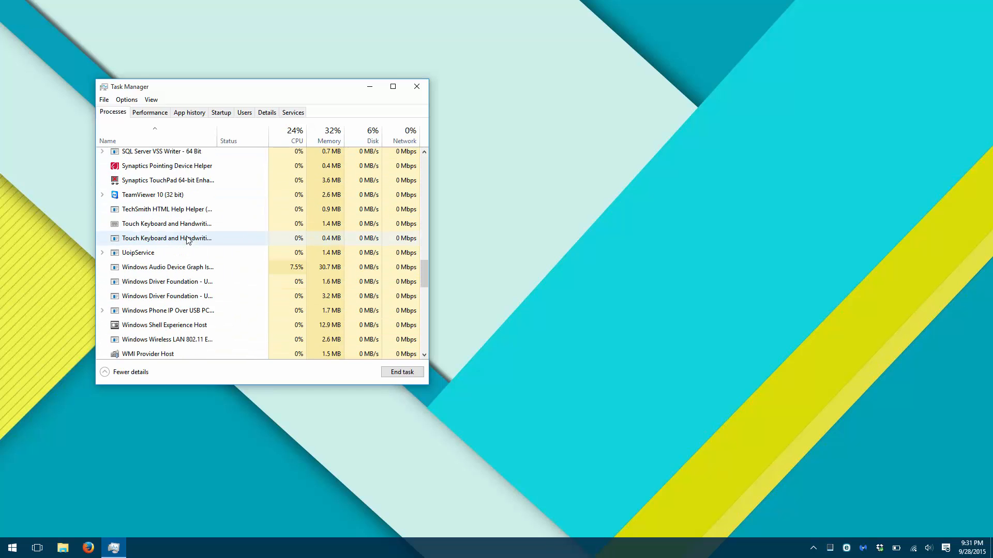
scroll(up, 3)
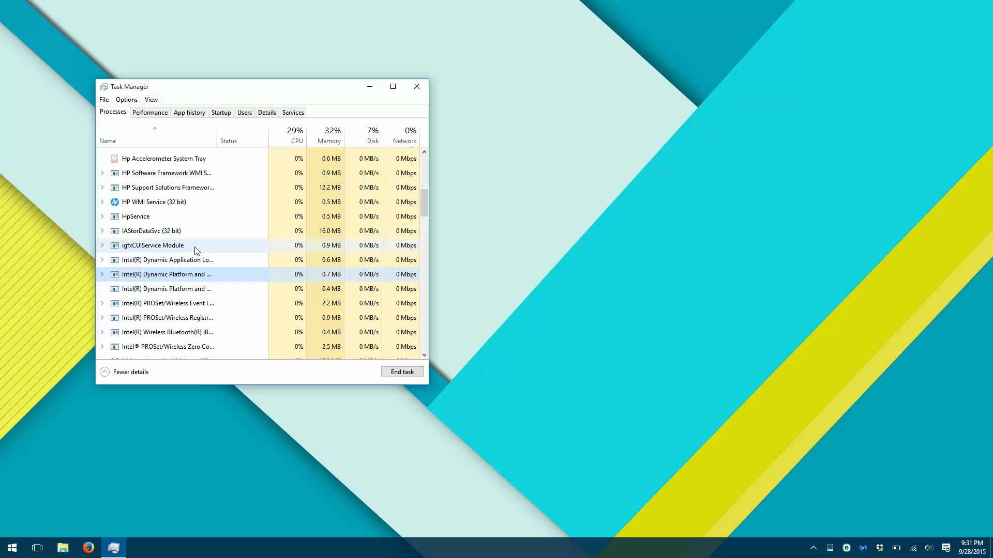
scroll(up, 3)
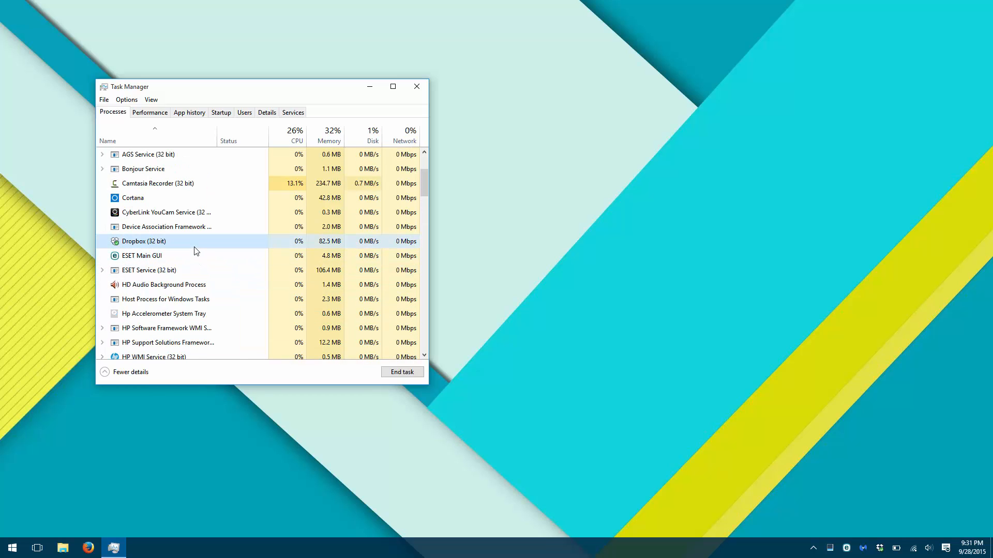
mouse_move(417, 87)
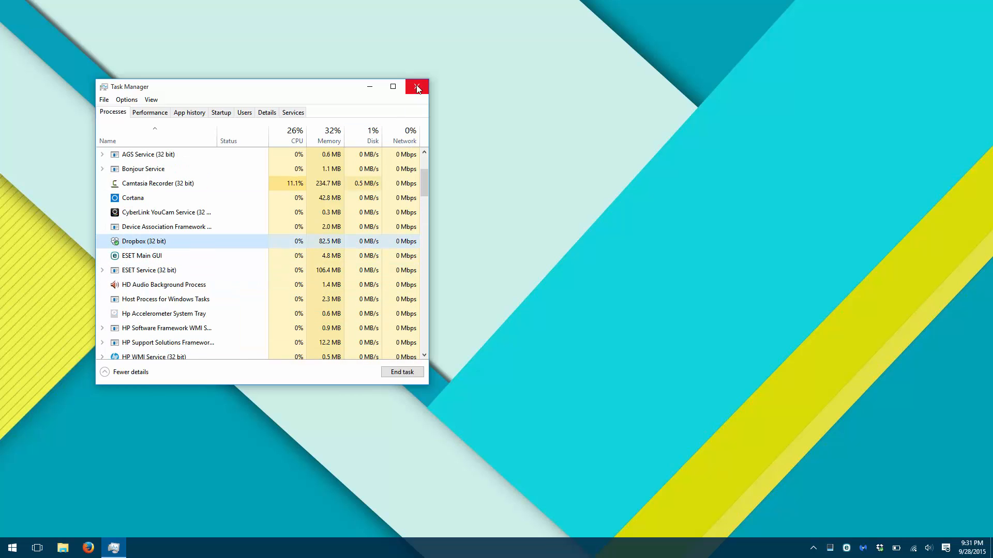
click(417, 87)
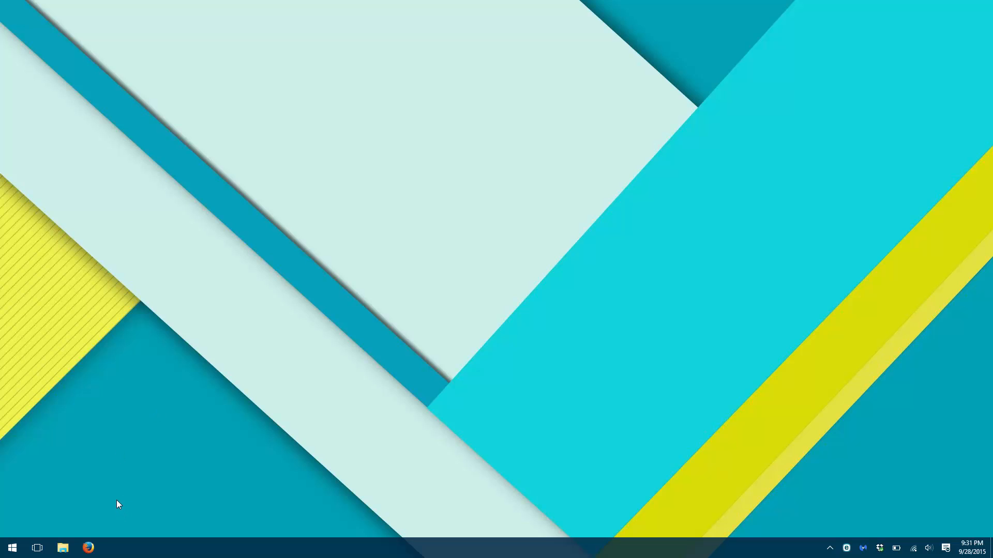
mouse_move(381, 276)
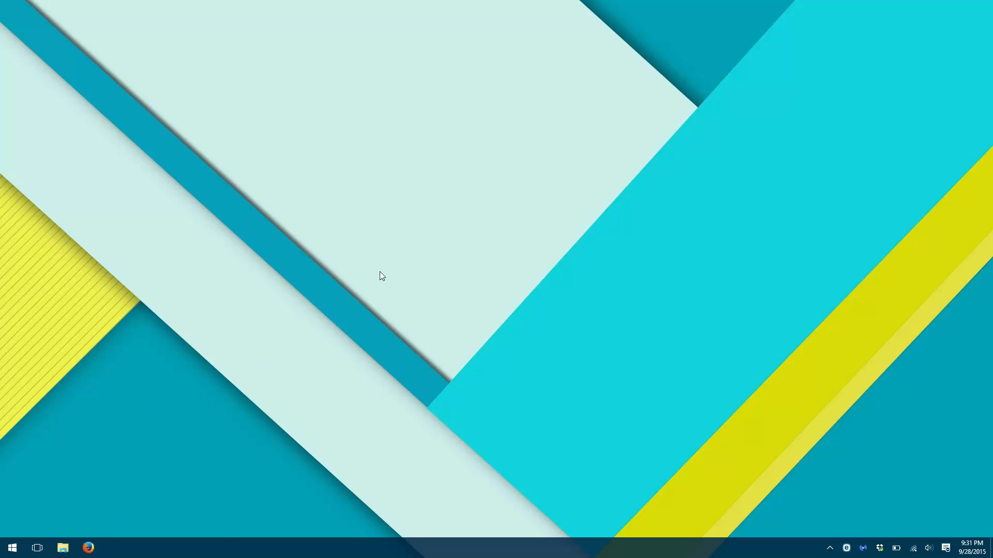
Start Firefox again from its taskbar icon and click on the start page
click(88, 548)
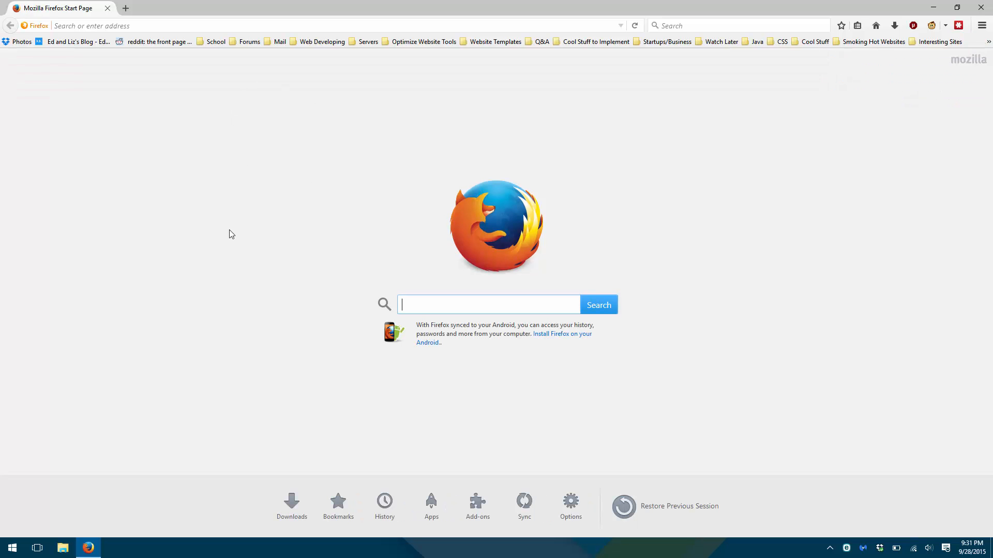
mouse_move(211, 150)
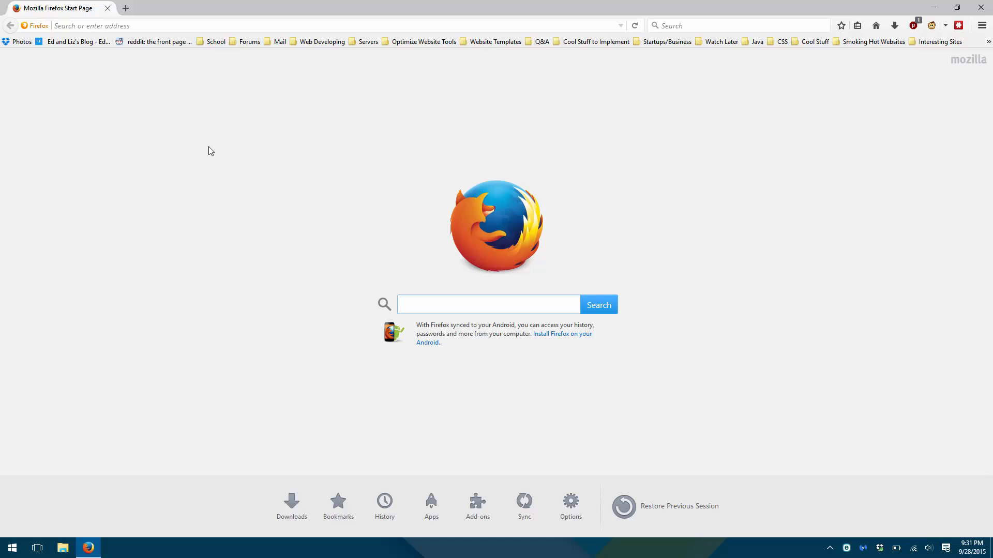
click(488, 304)
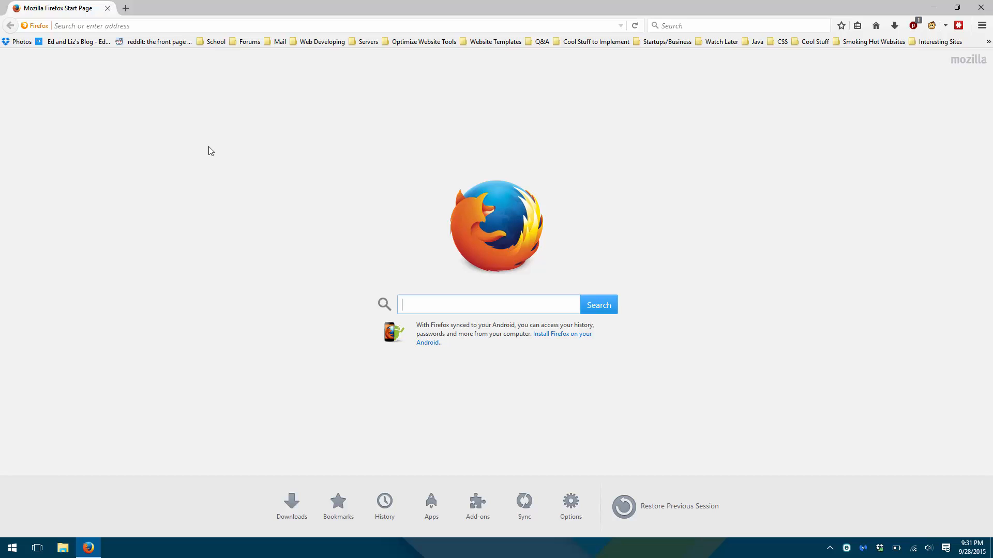